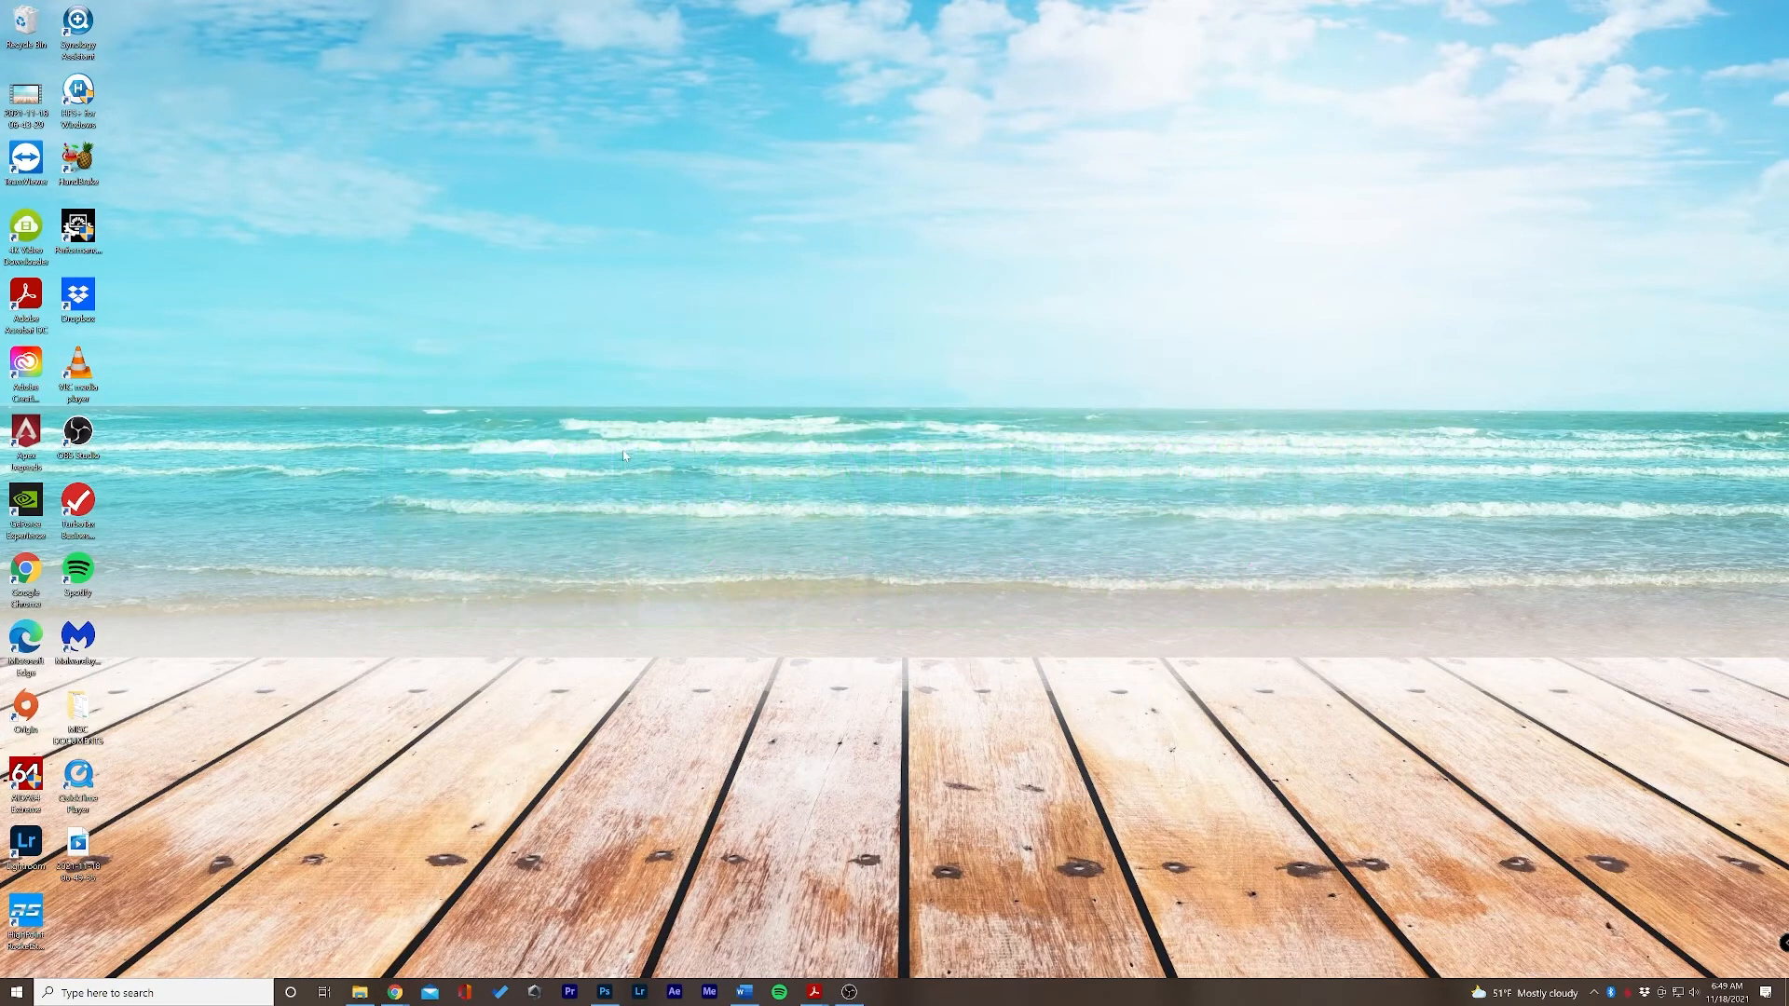
pyautogui.moveTo(493, 269)
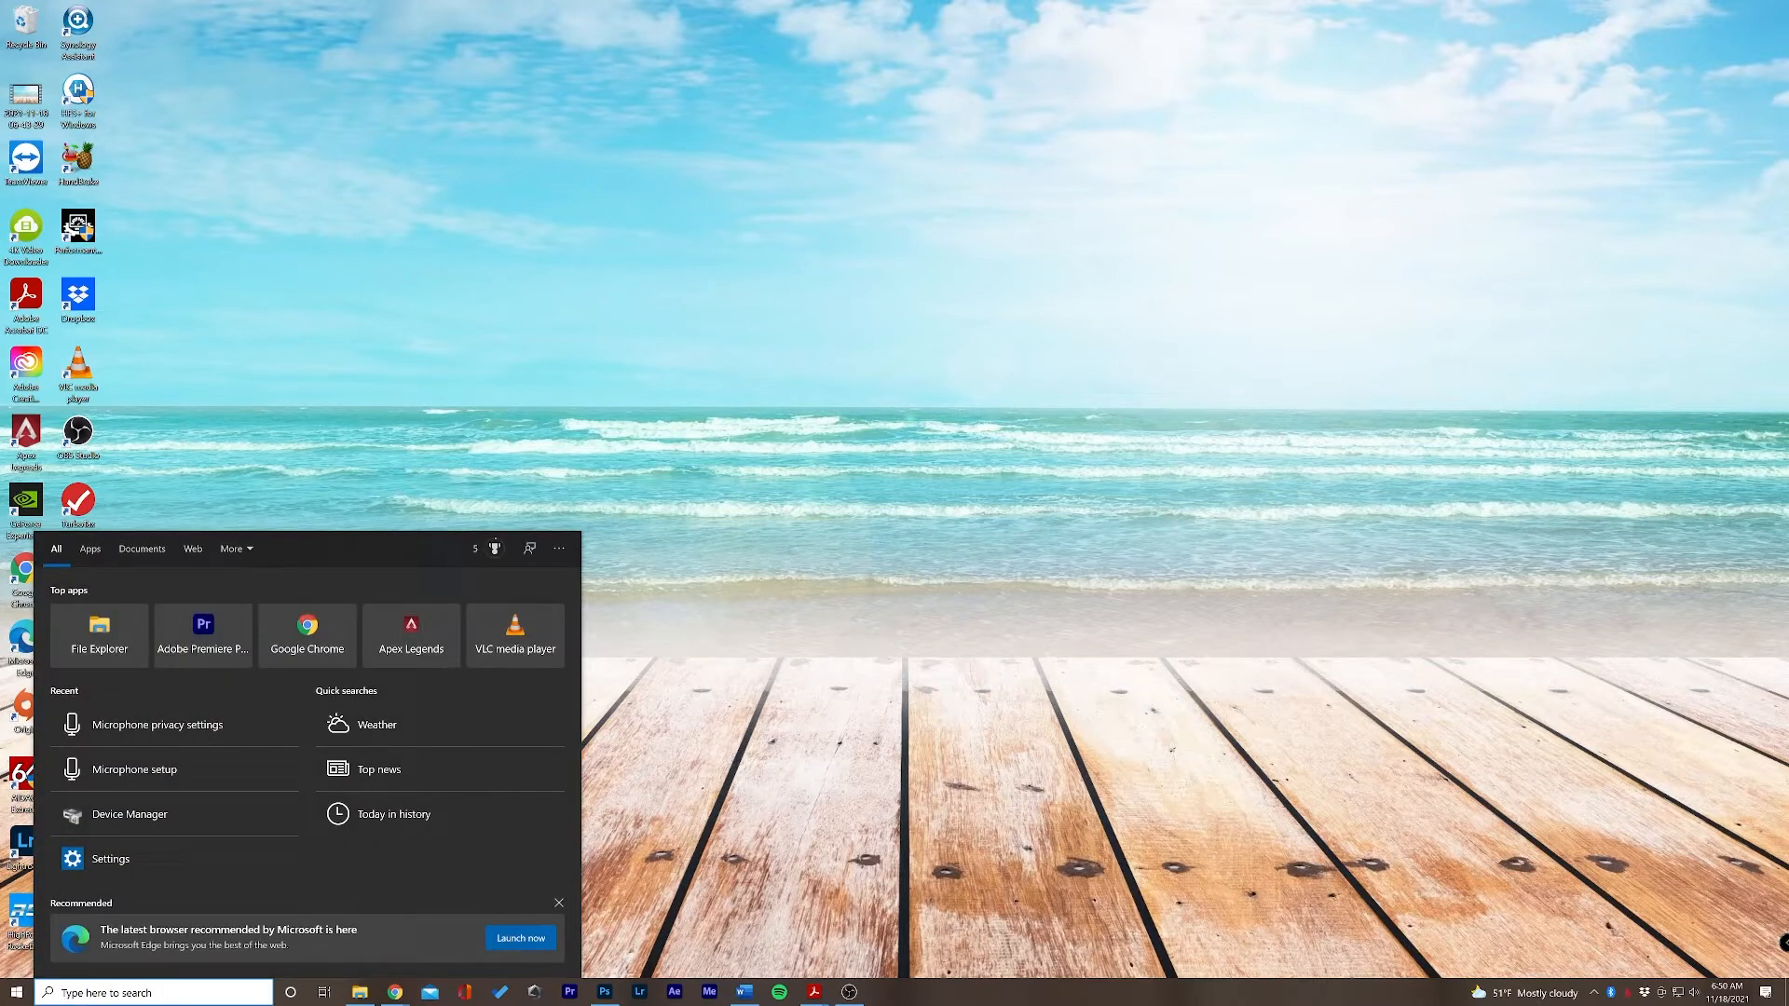
# Open Device Manager from search, reposition its window, and expand Display adapters
pyautogui.write('dei')
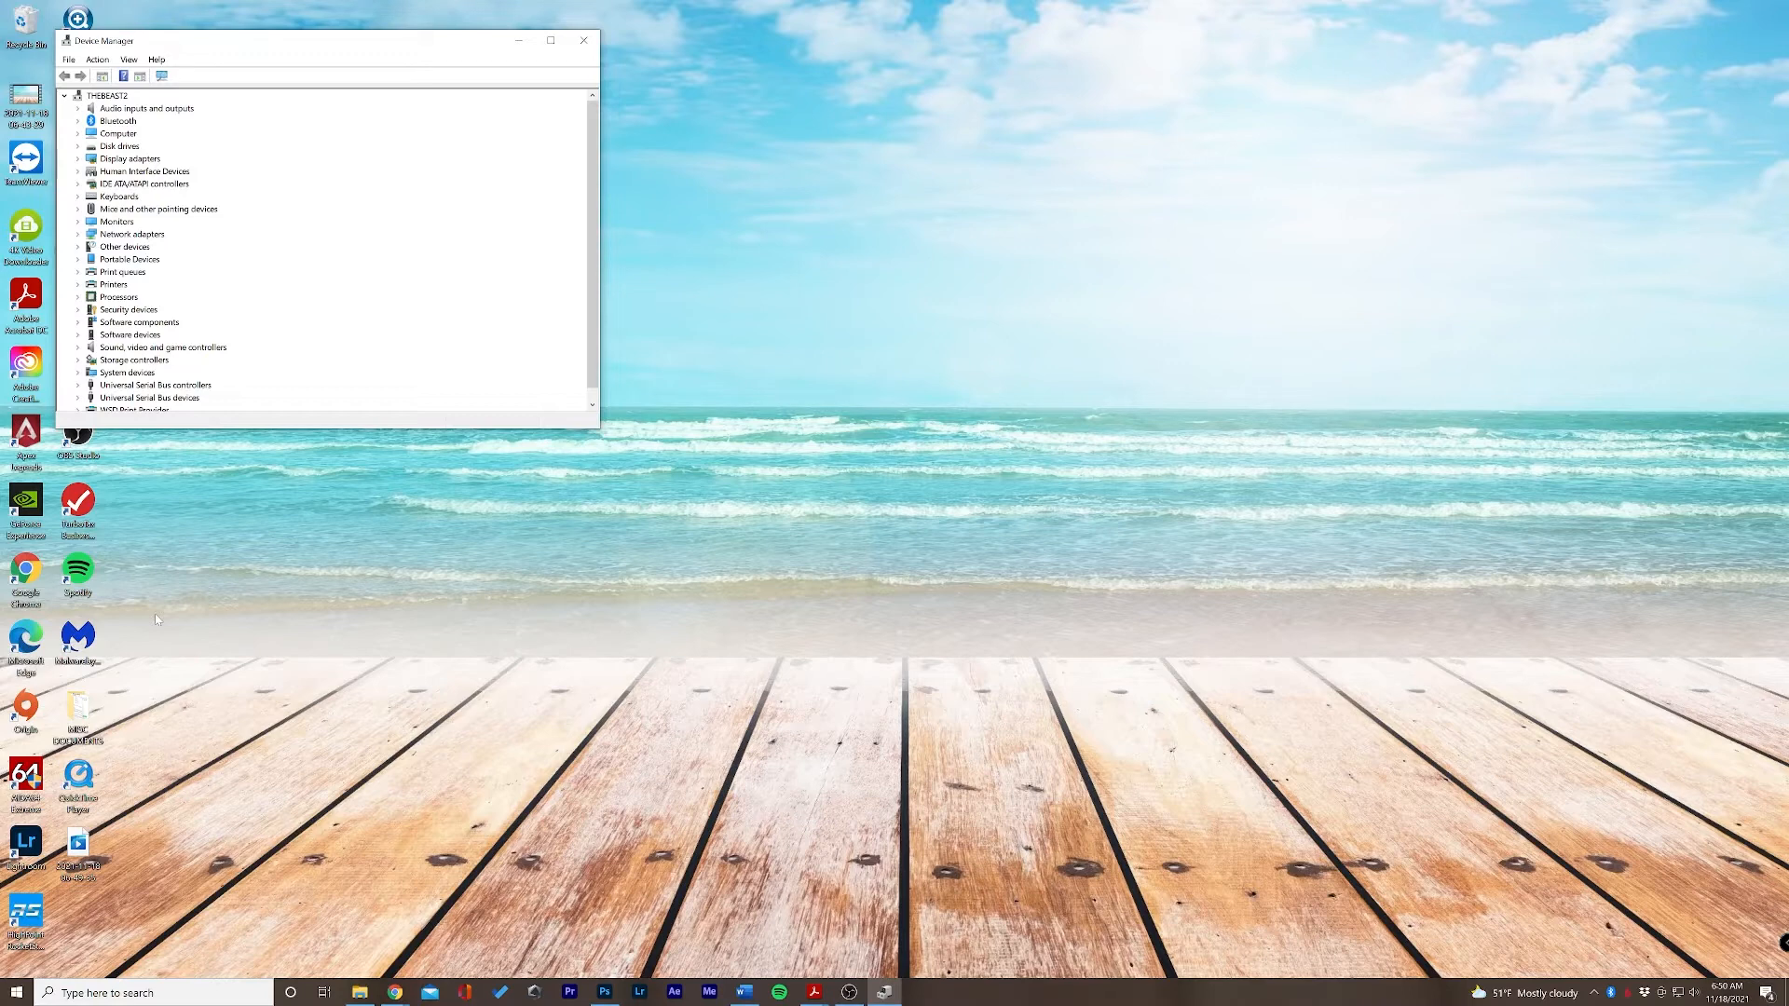
pyautogui.moveTo(265, 49)
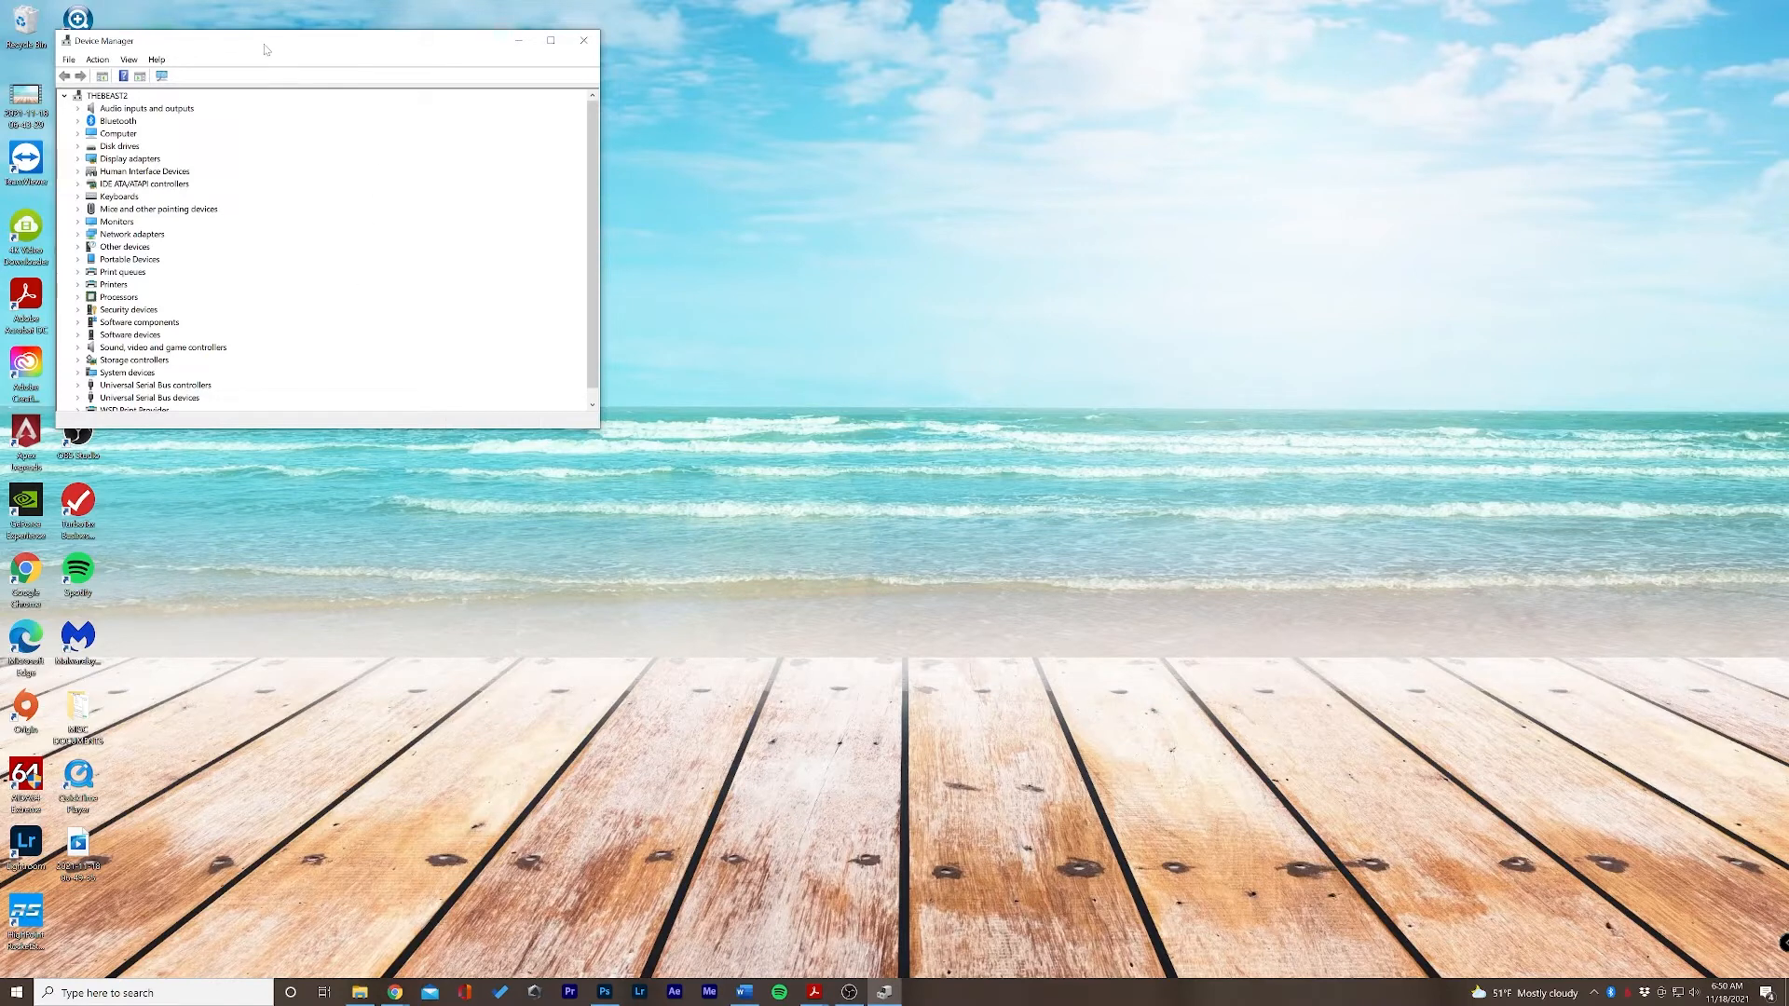
pyautogui.moveTo(263, 40); pyautogui.dragTo(547, 100)
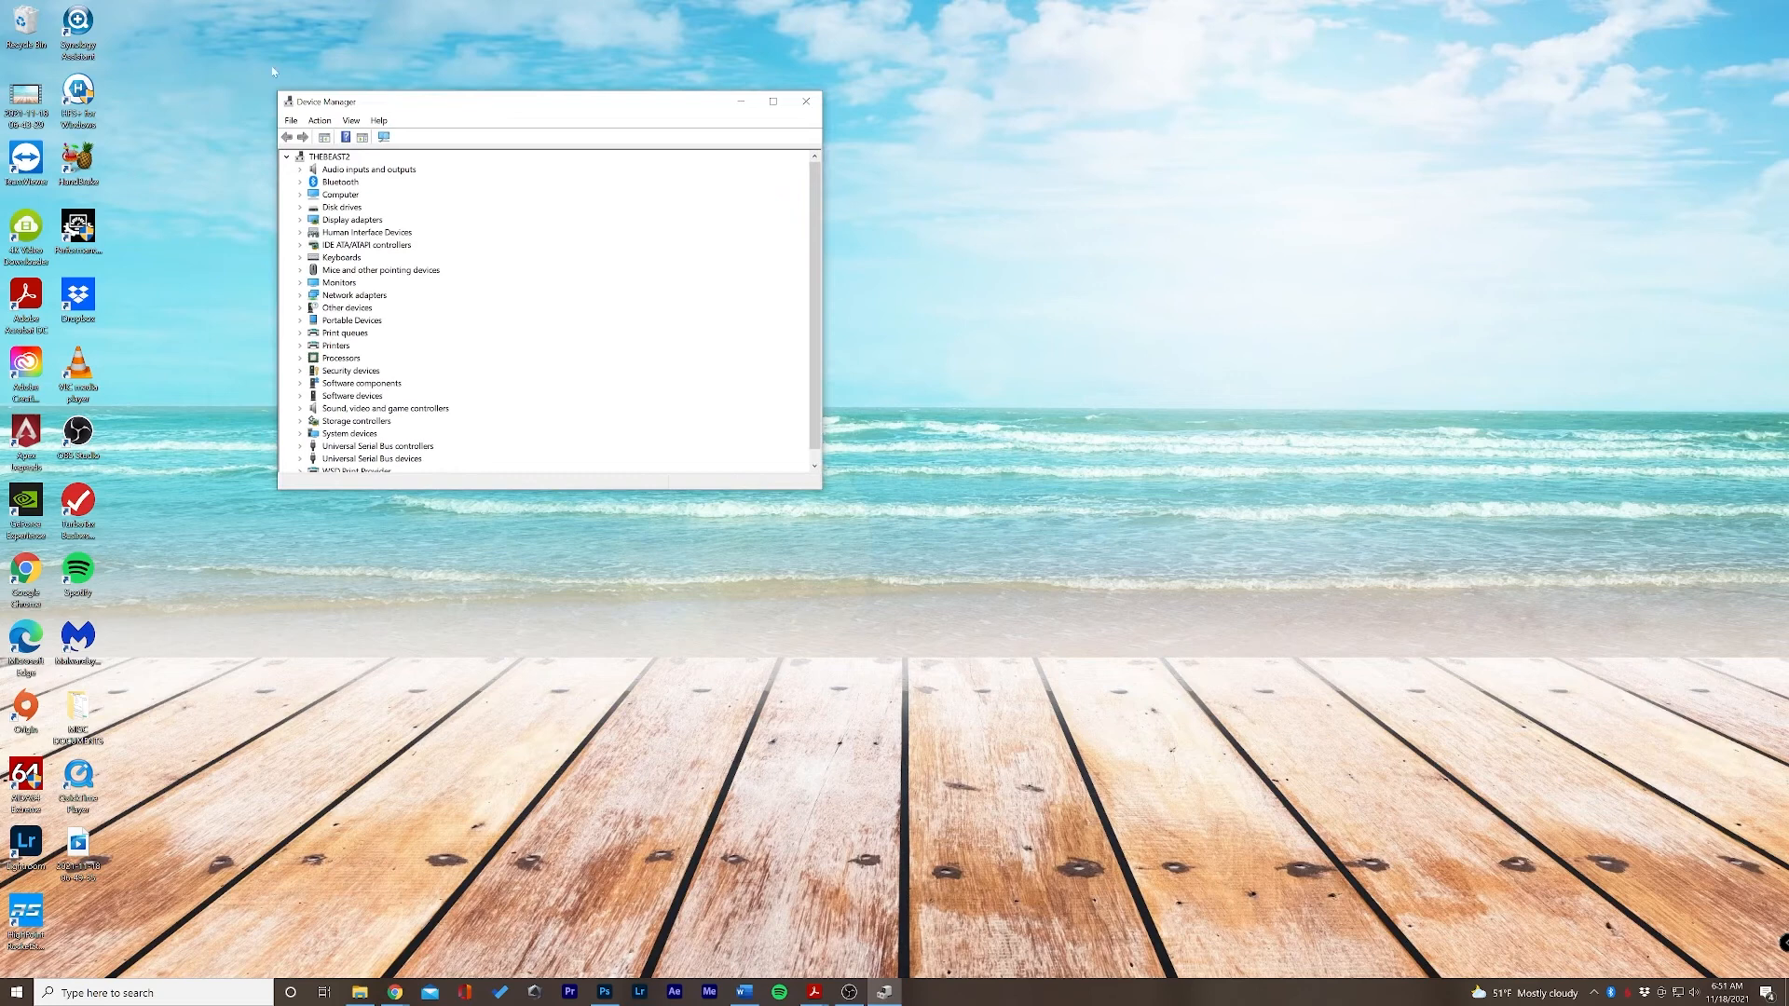
pyautogui.moveTo(225, 87)
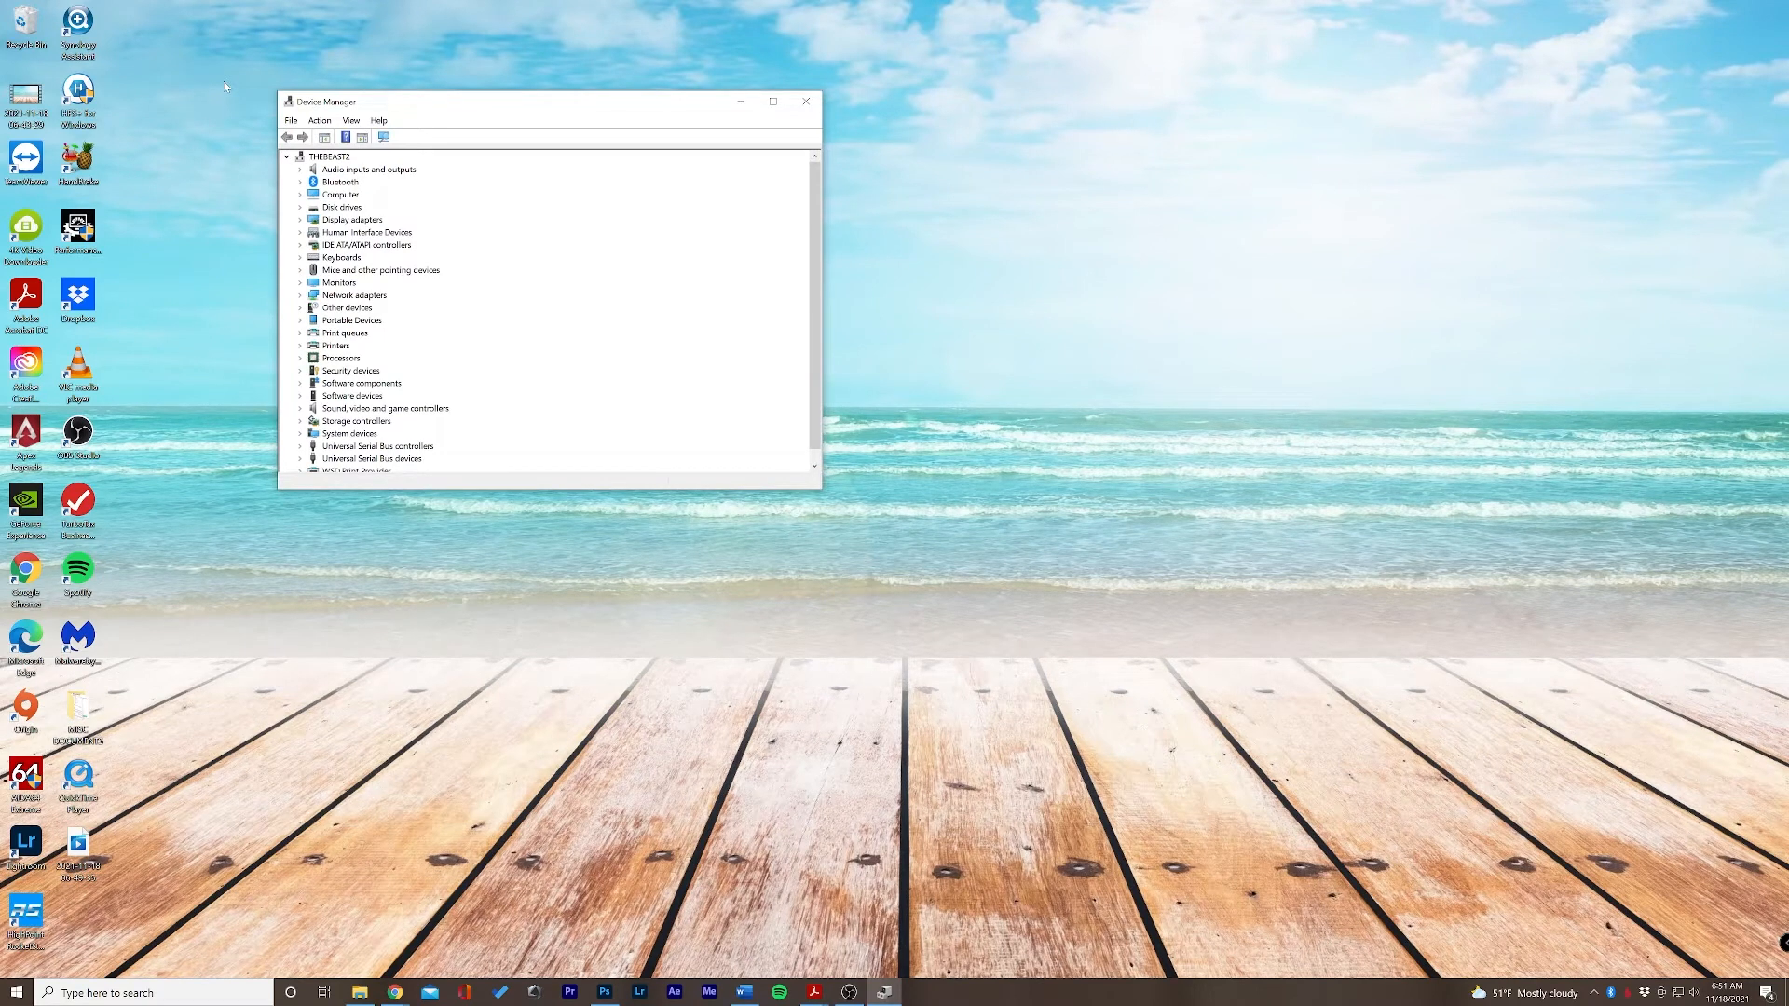
pyautogui.moveTo(393, 205)
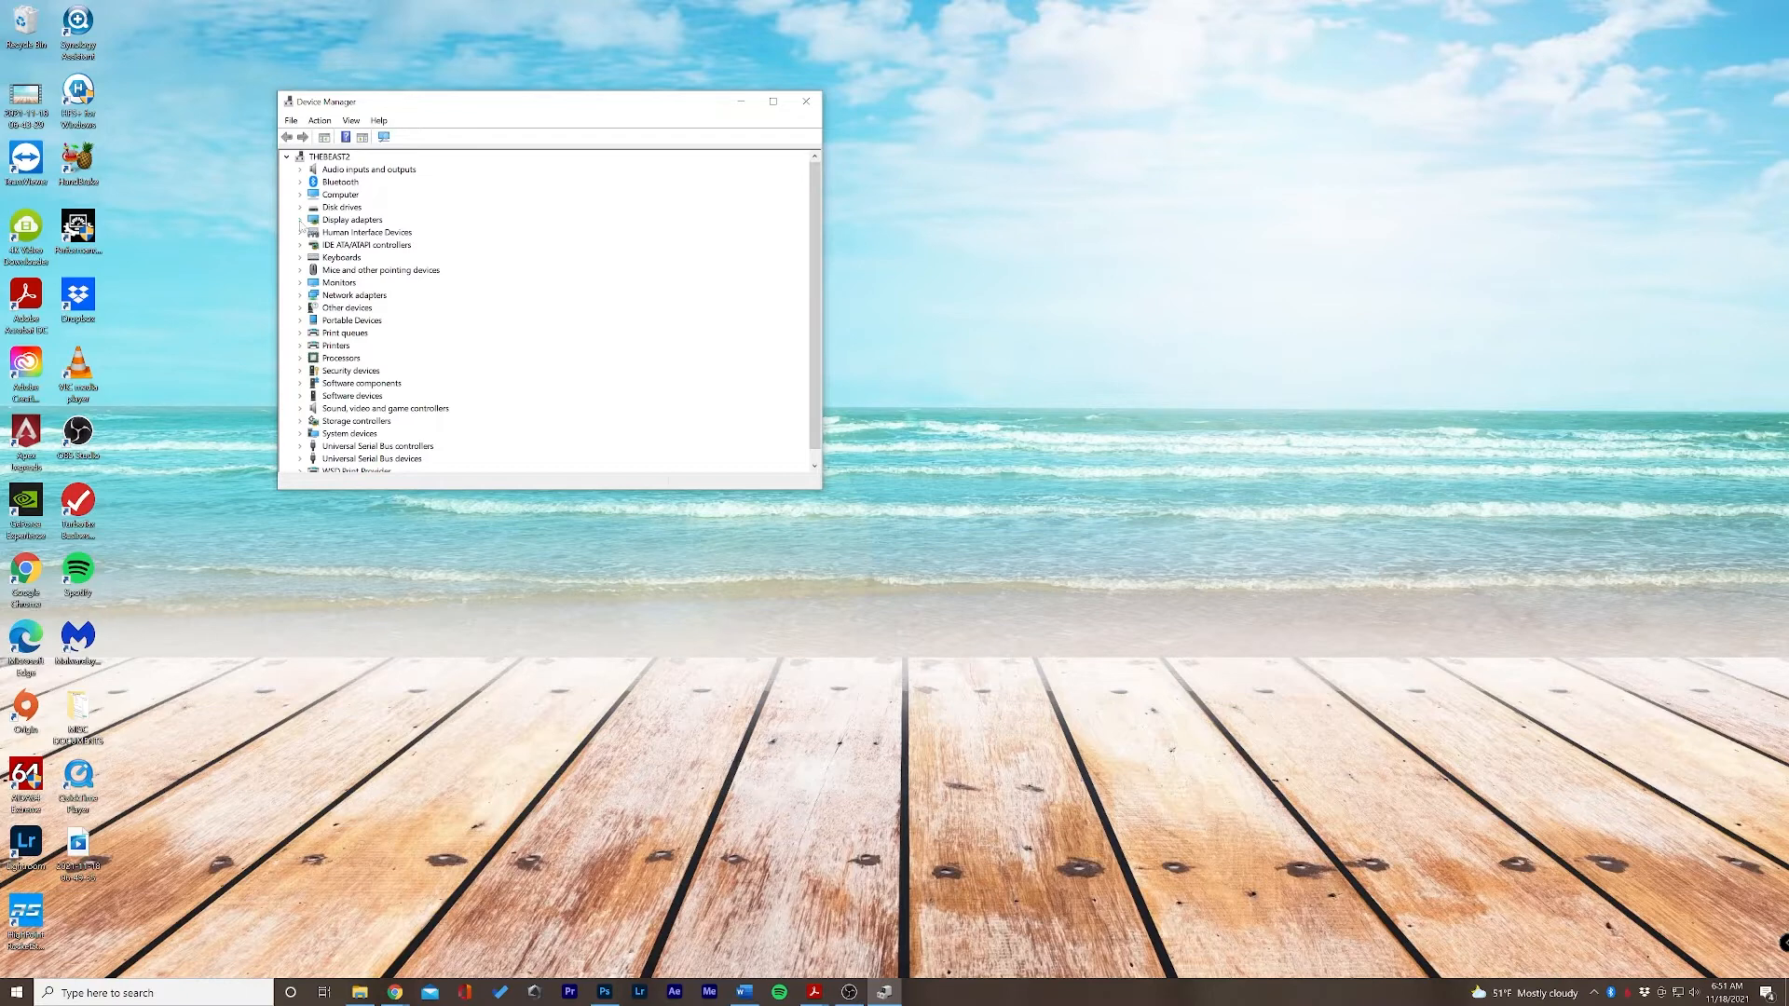
pyautogui.click(300, 219)
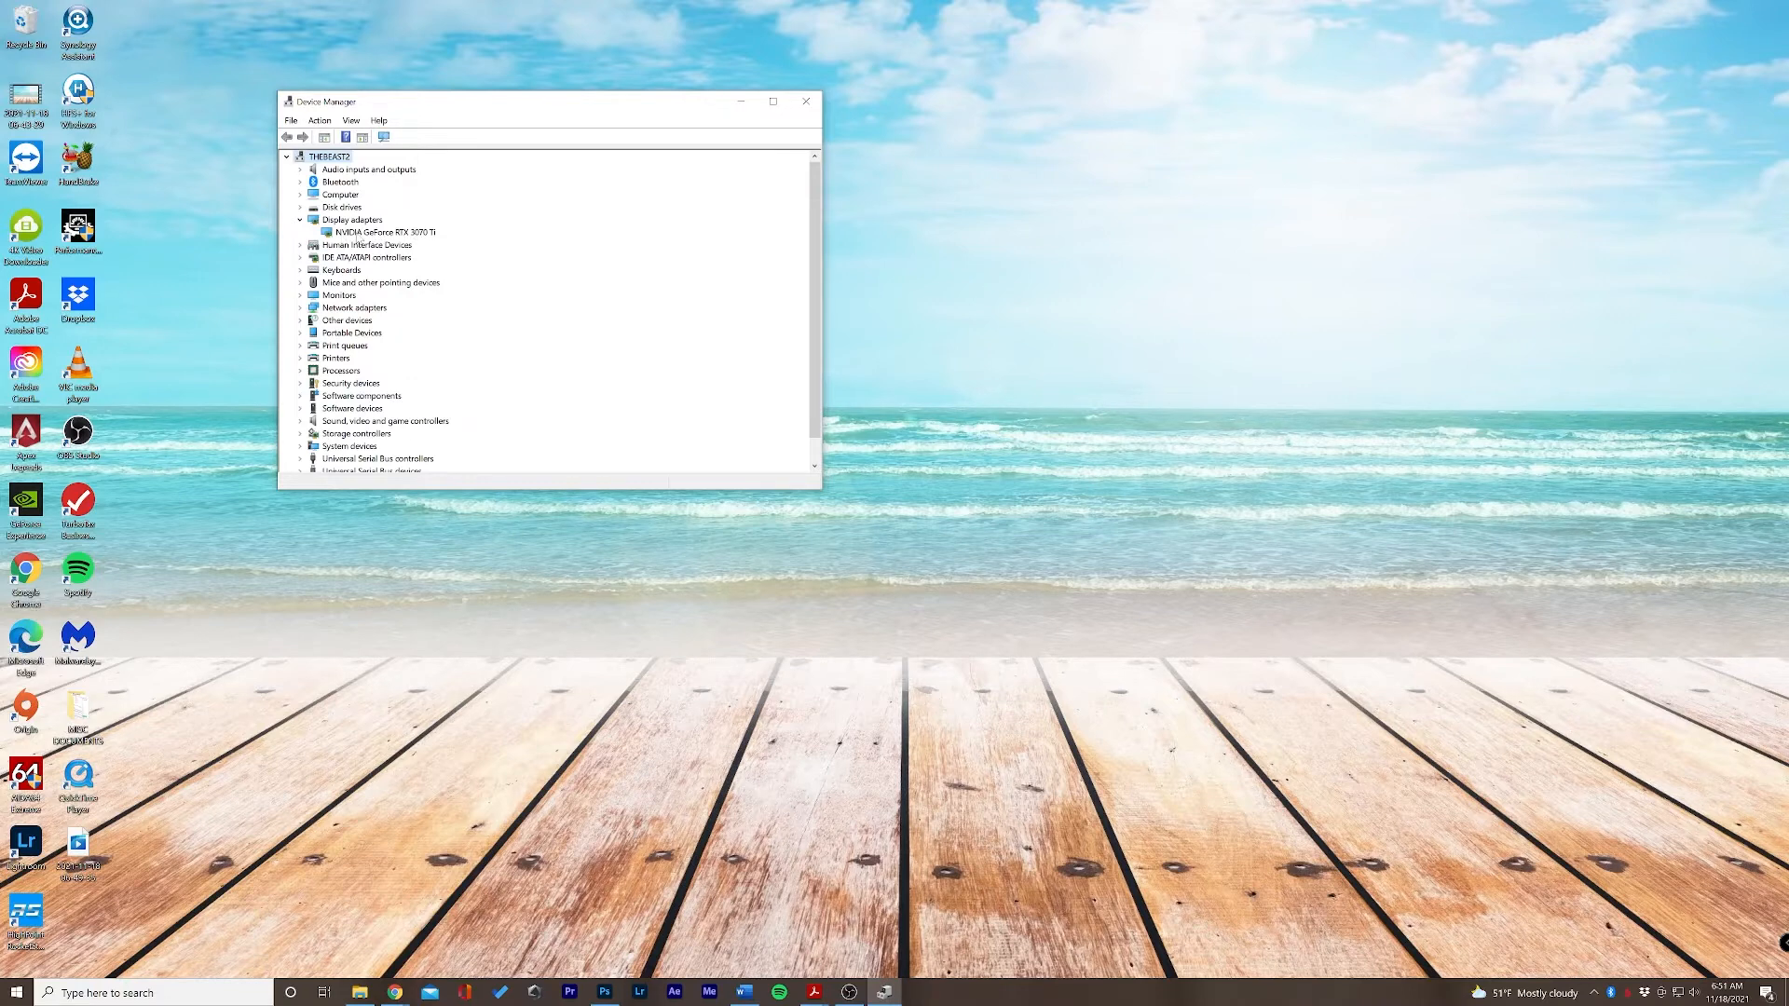
# Run an automatic driver search for the NVIDIA GeForce RTX 3070 Ti
pyautogui.rightClick(383, 232)
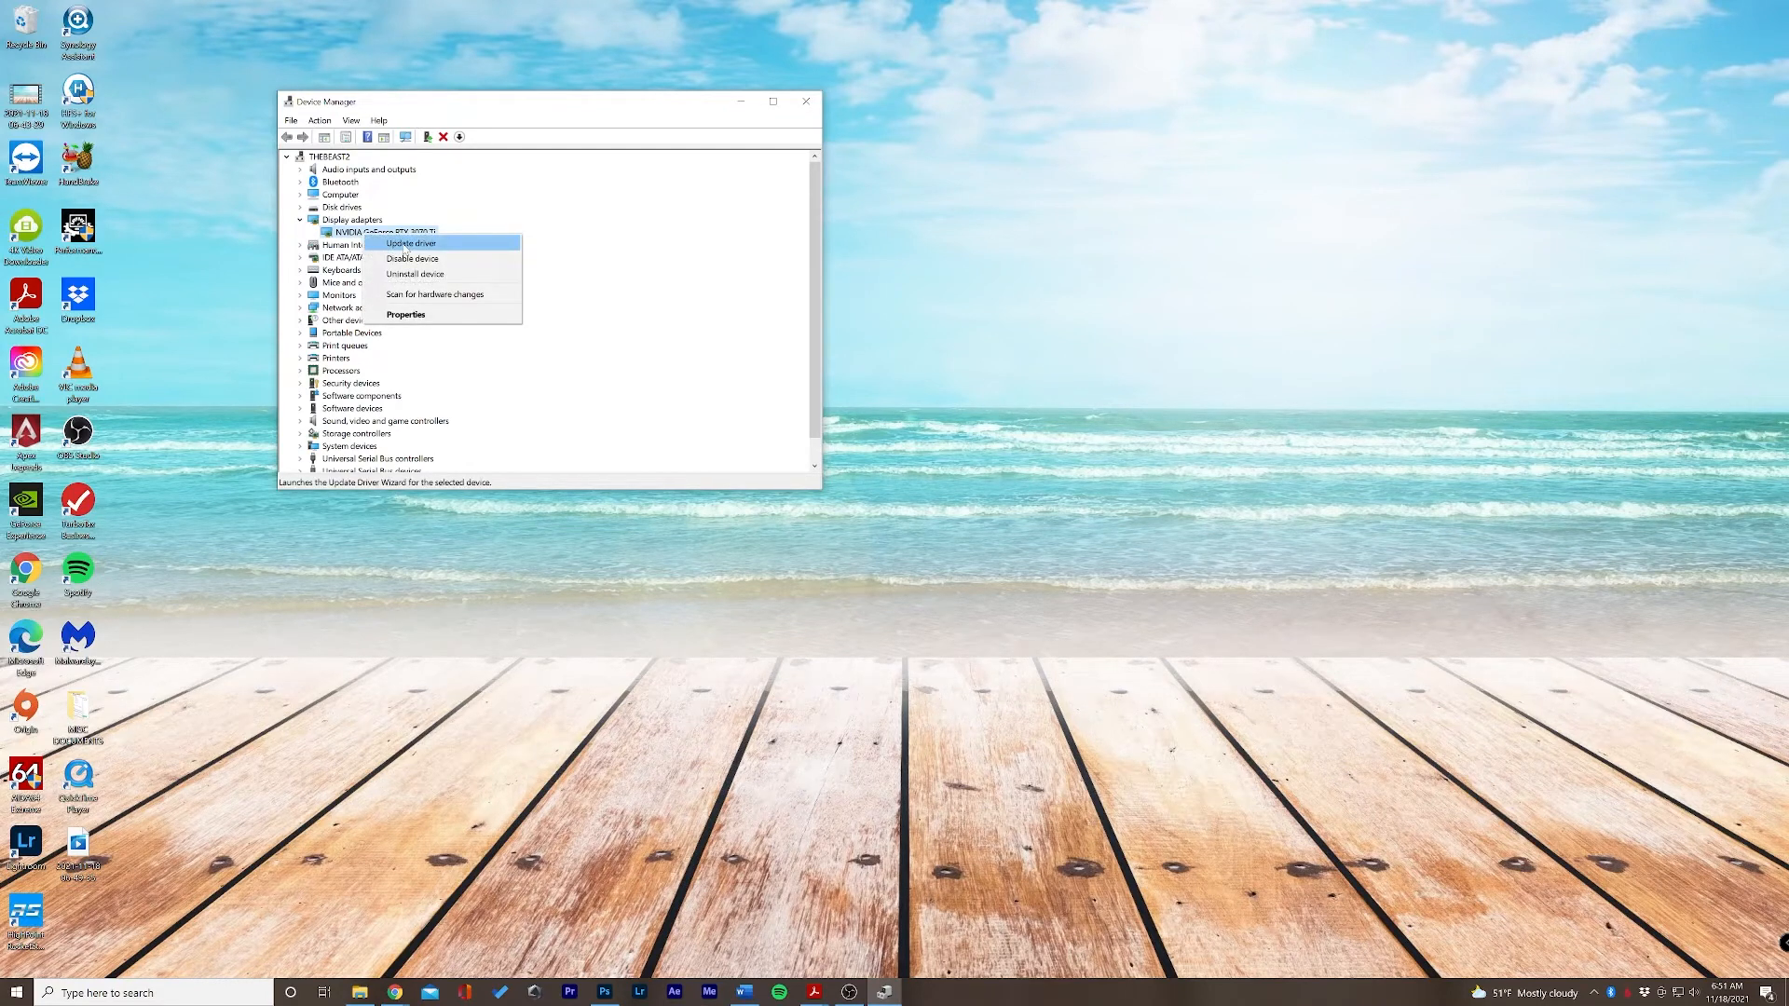
pyautogui.click(411, 243)
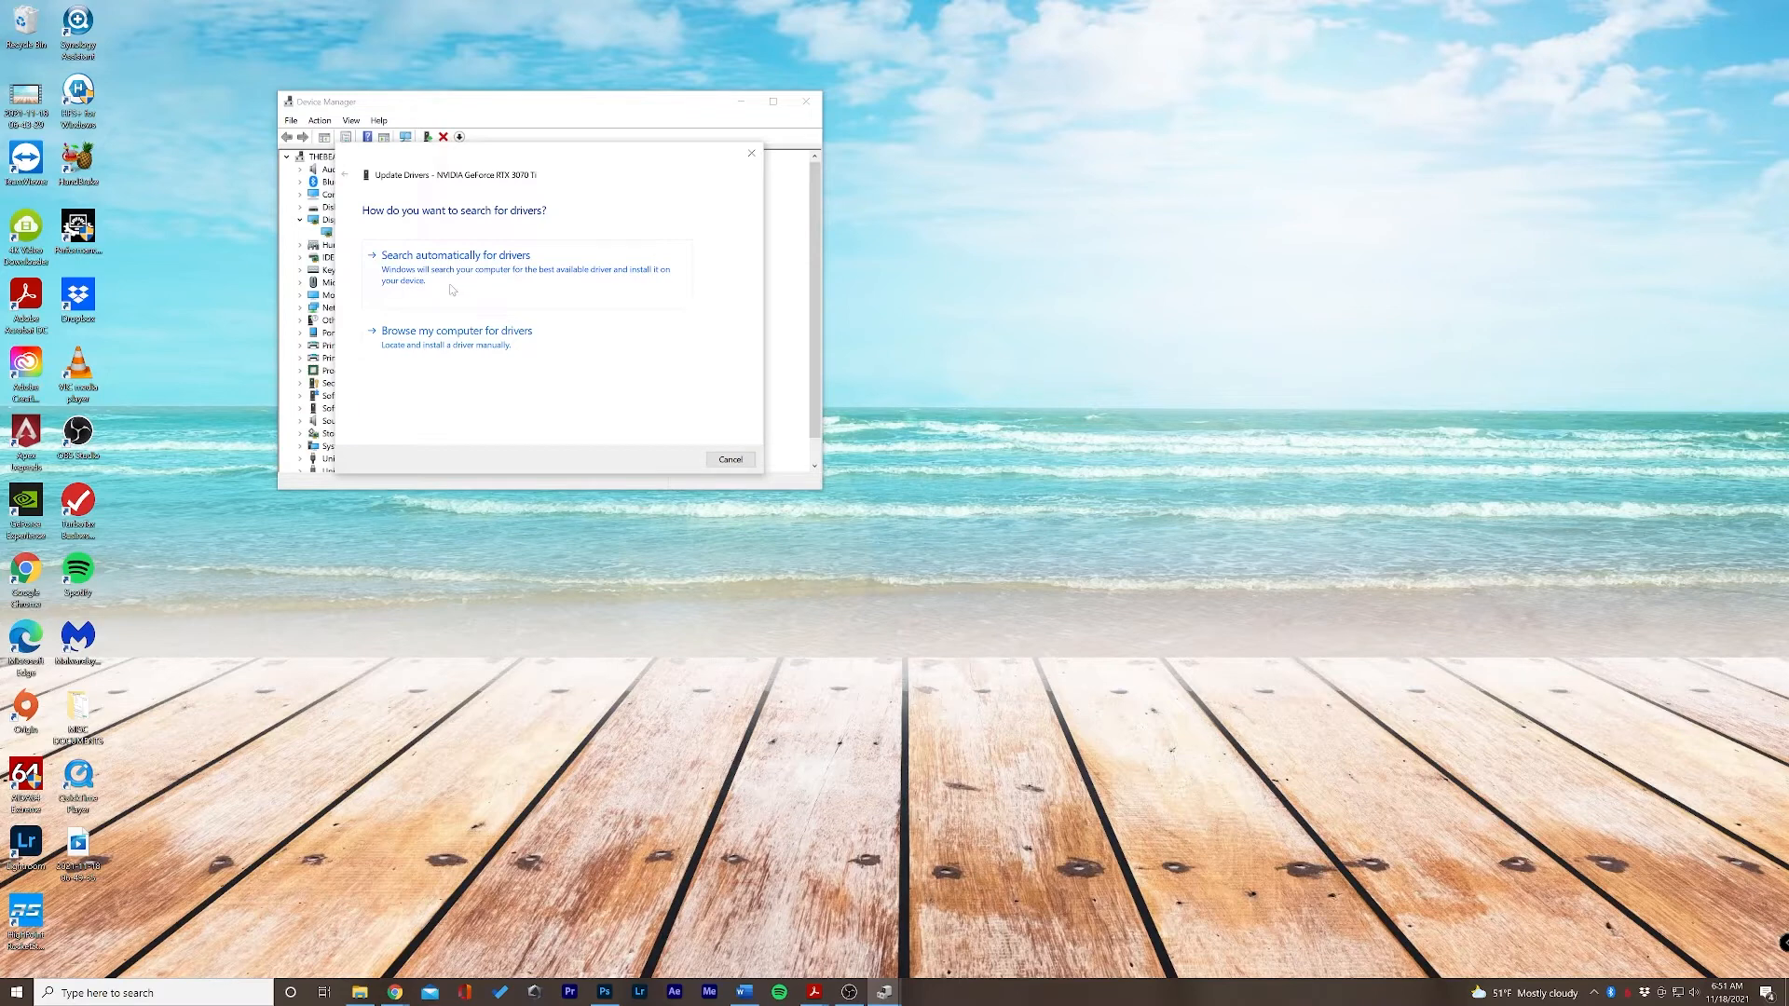
pyautogui.click(453, 255)
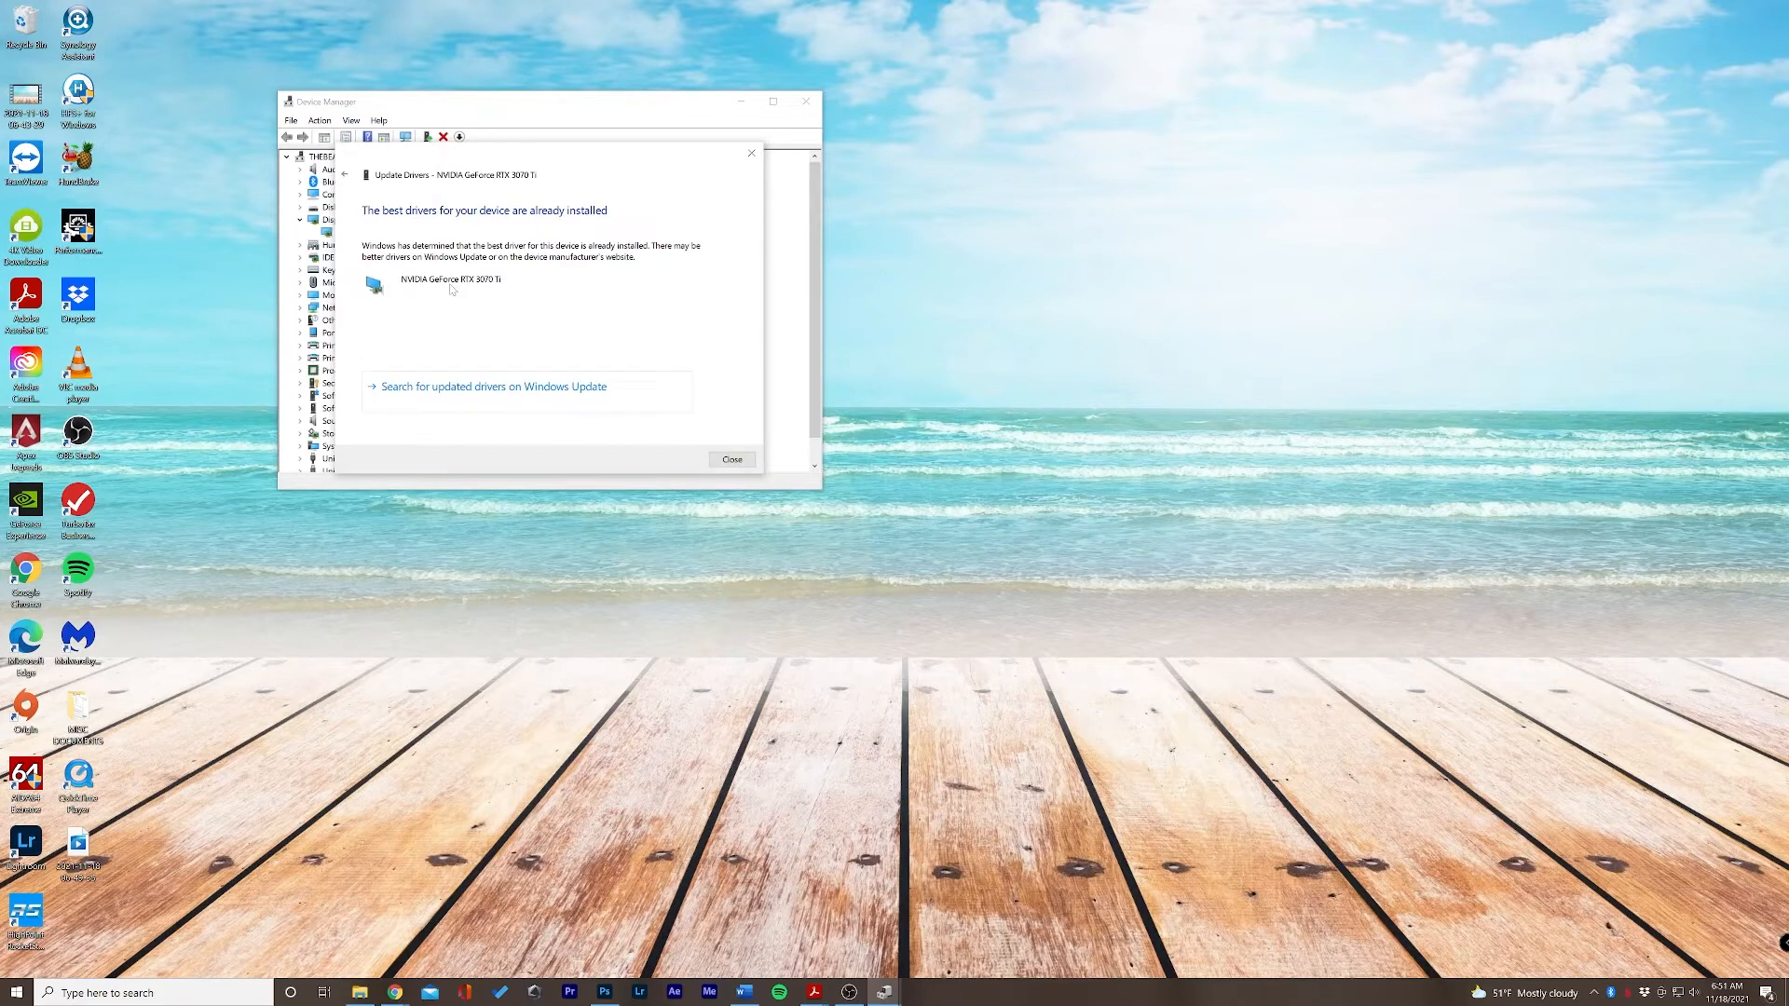
pyautogui.moveTo(627, 208)
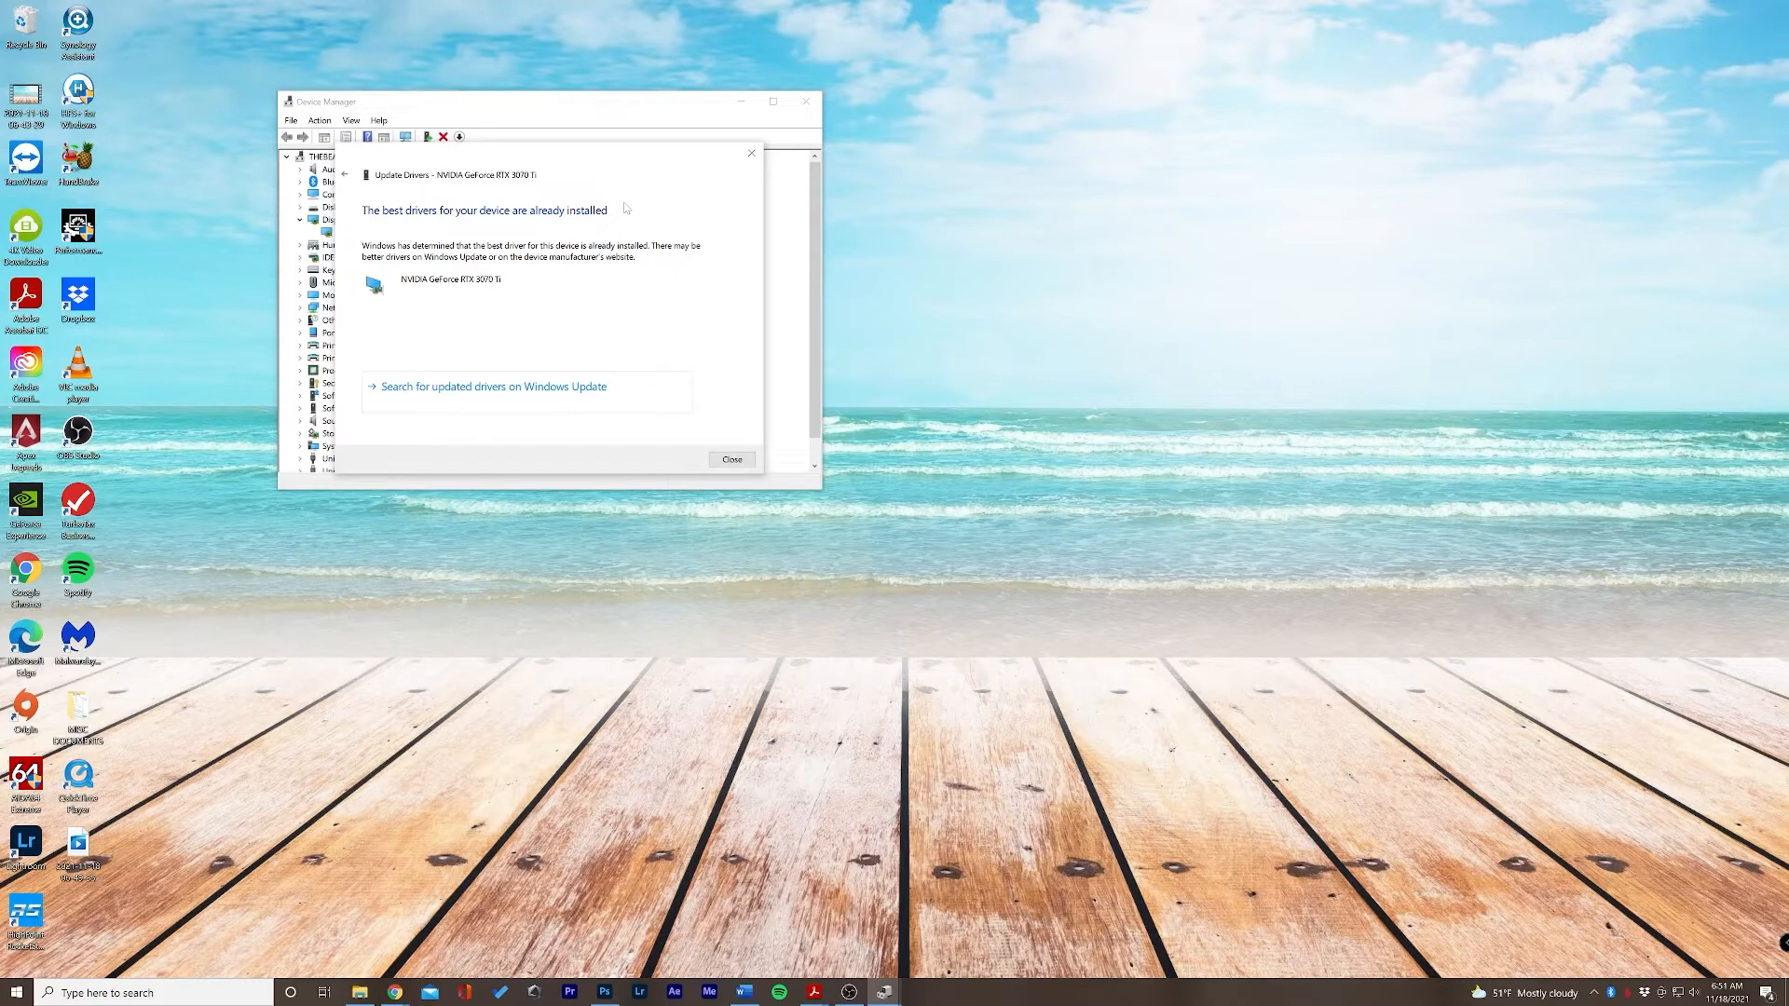
pyautogui.moveTo(590, 199)
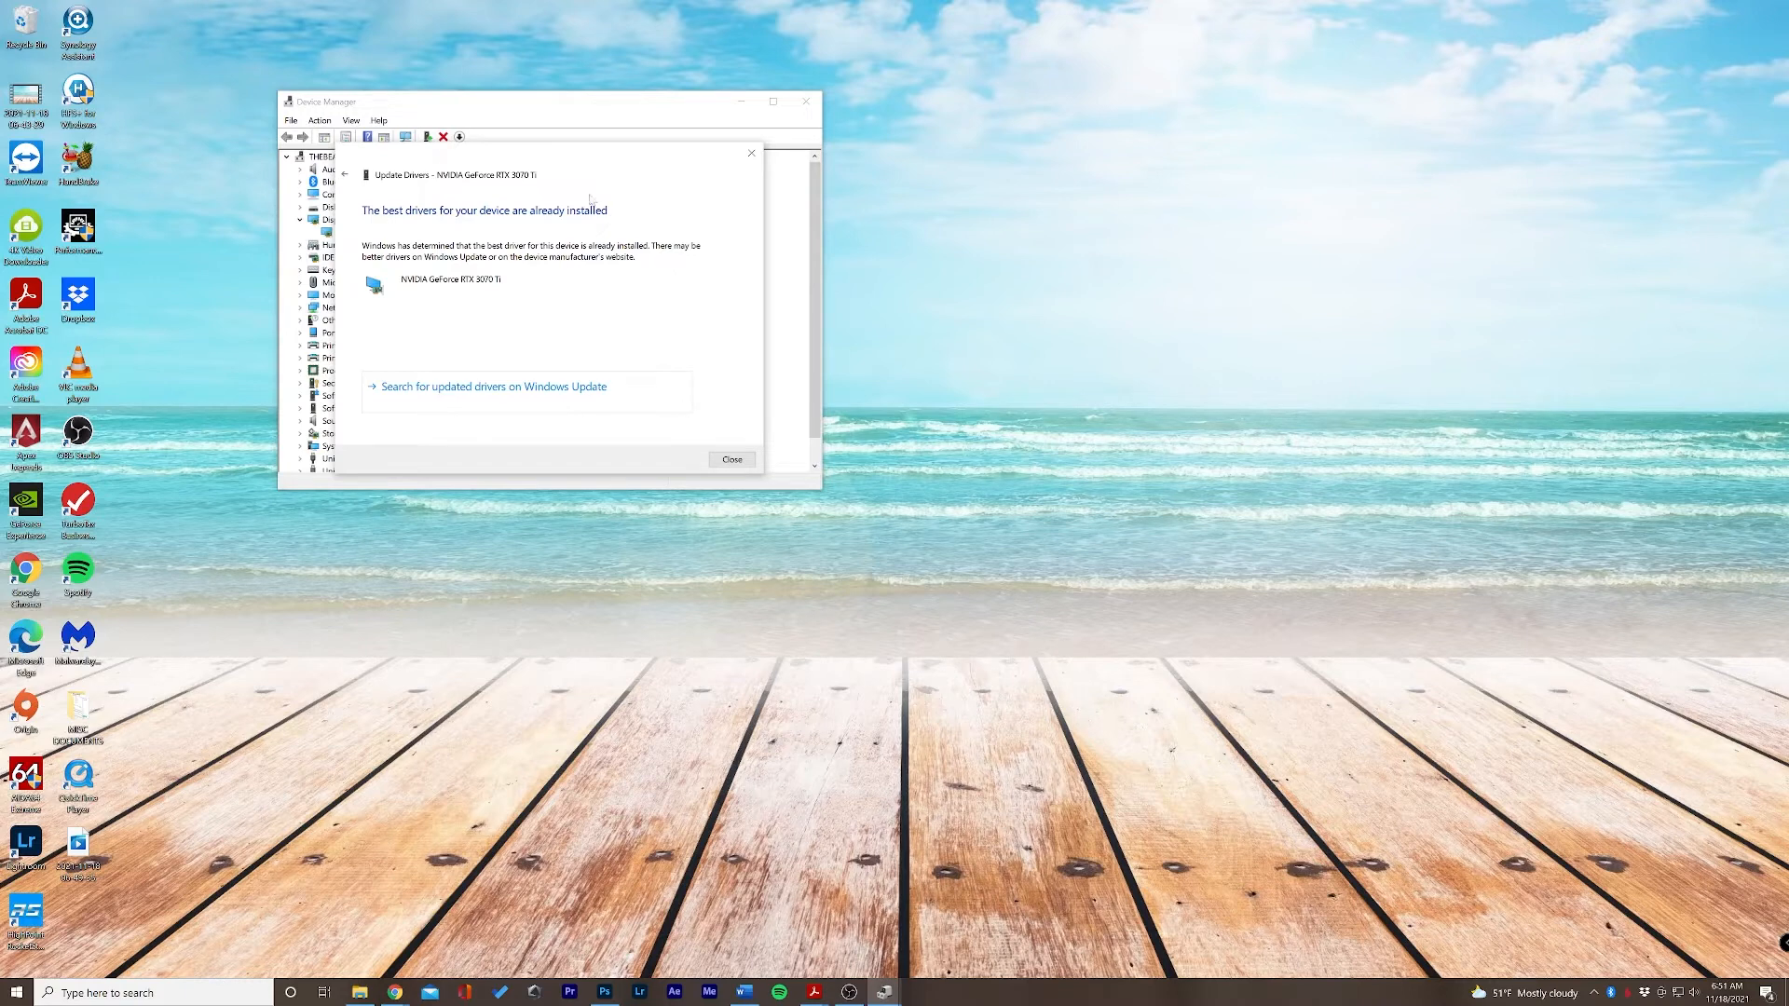
pyautogui.moveTo(411, 400)
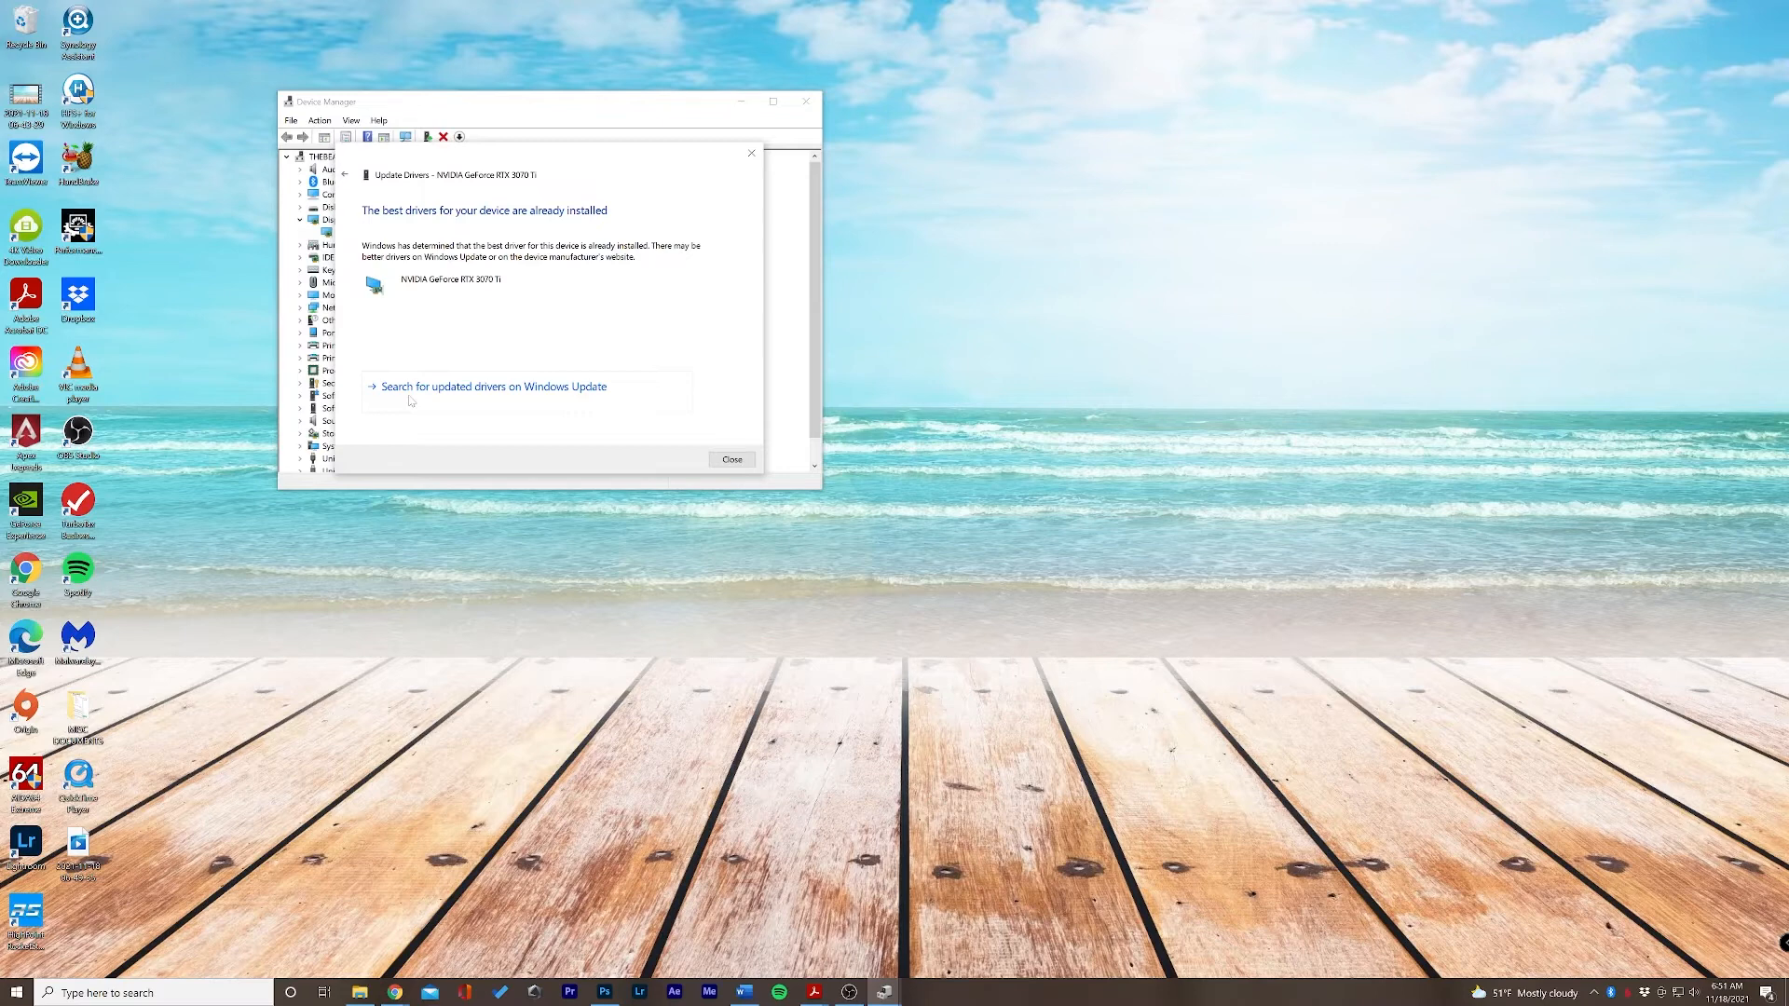
pyautogui.moveTo(595, 403)
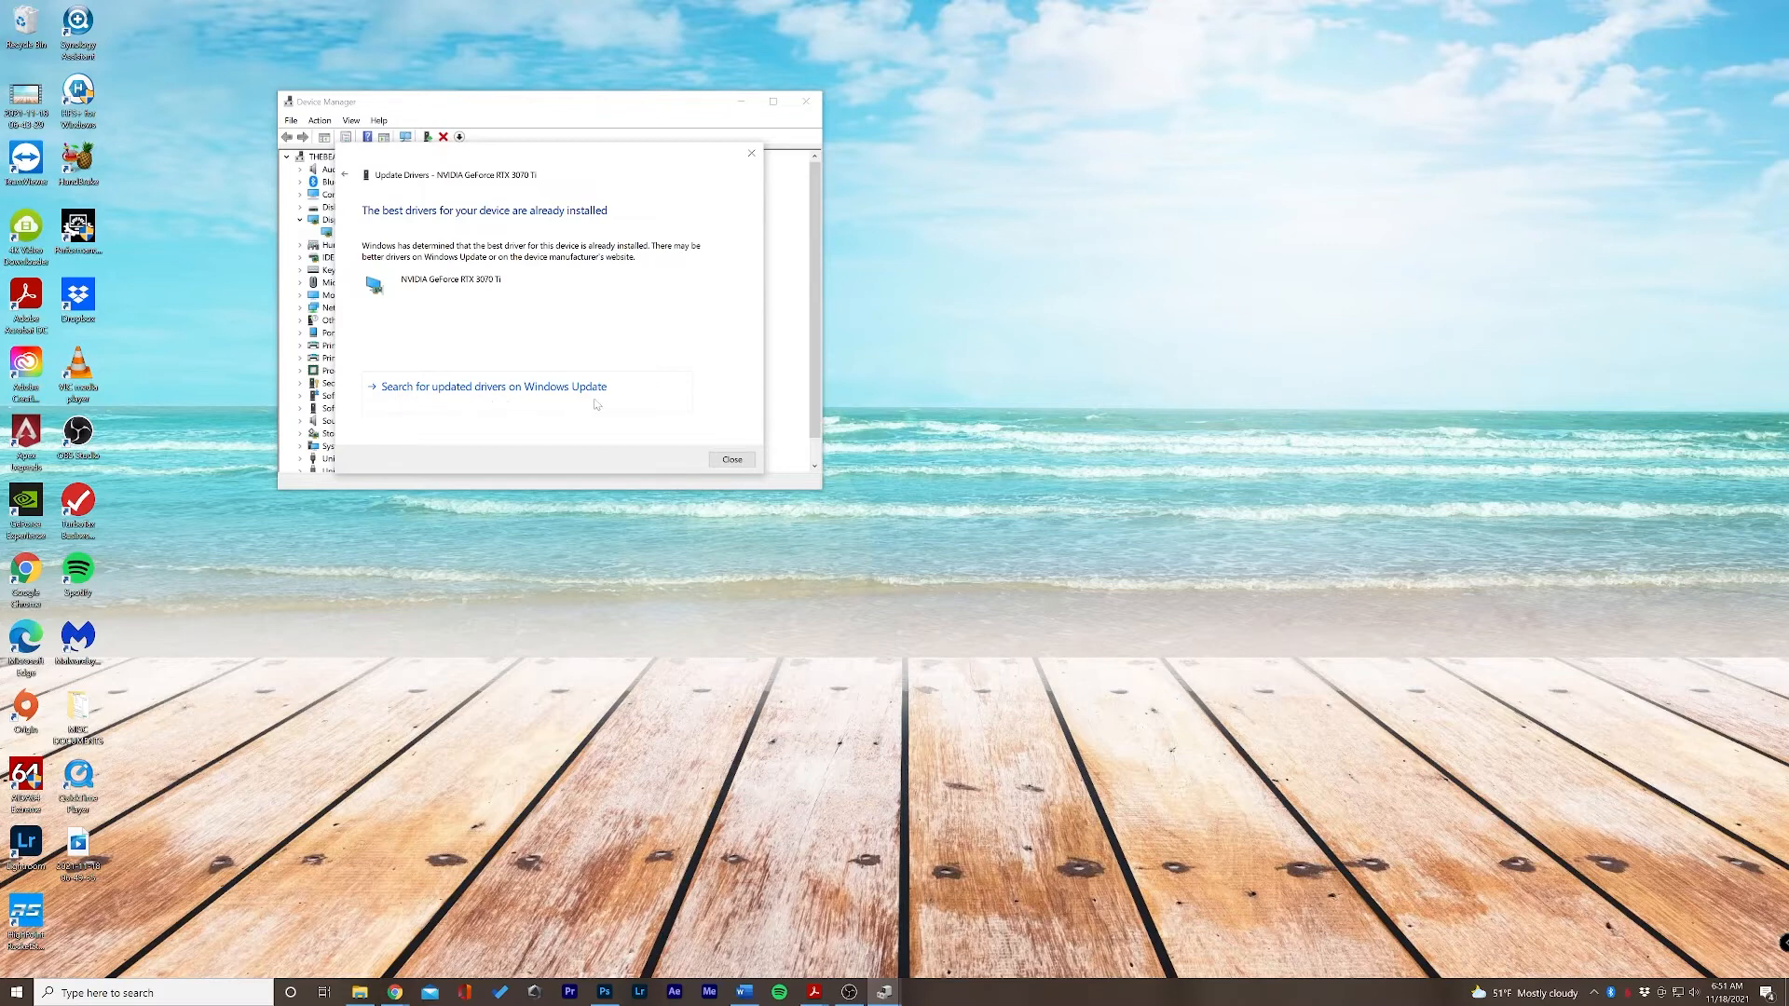
# Confirm on Windows Update that the PC is up to date, then close Settings
pyautogui.click(492, 386)
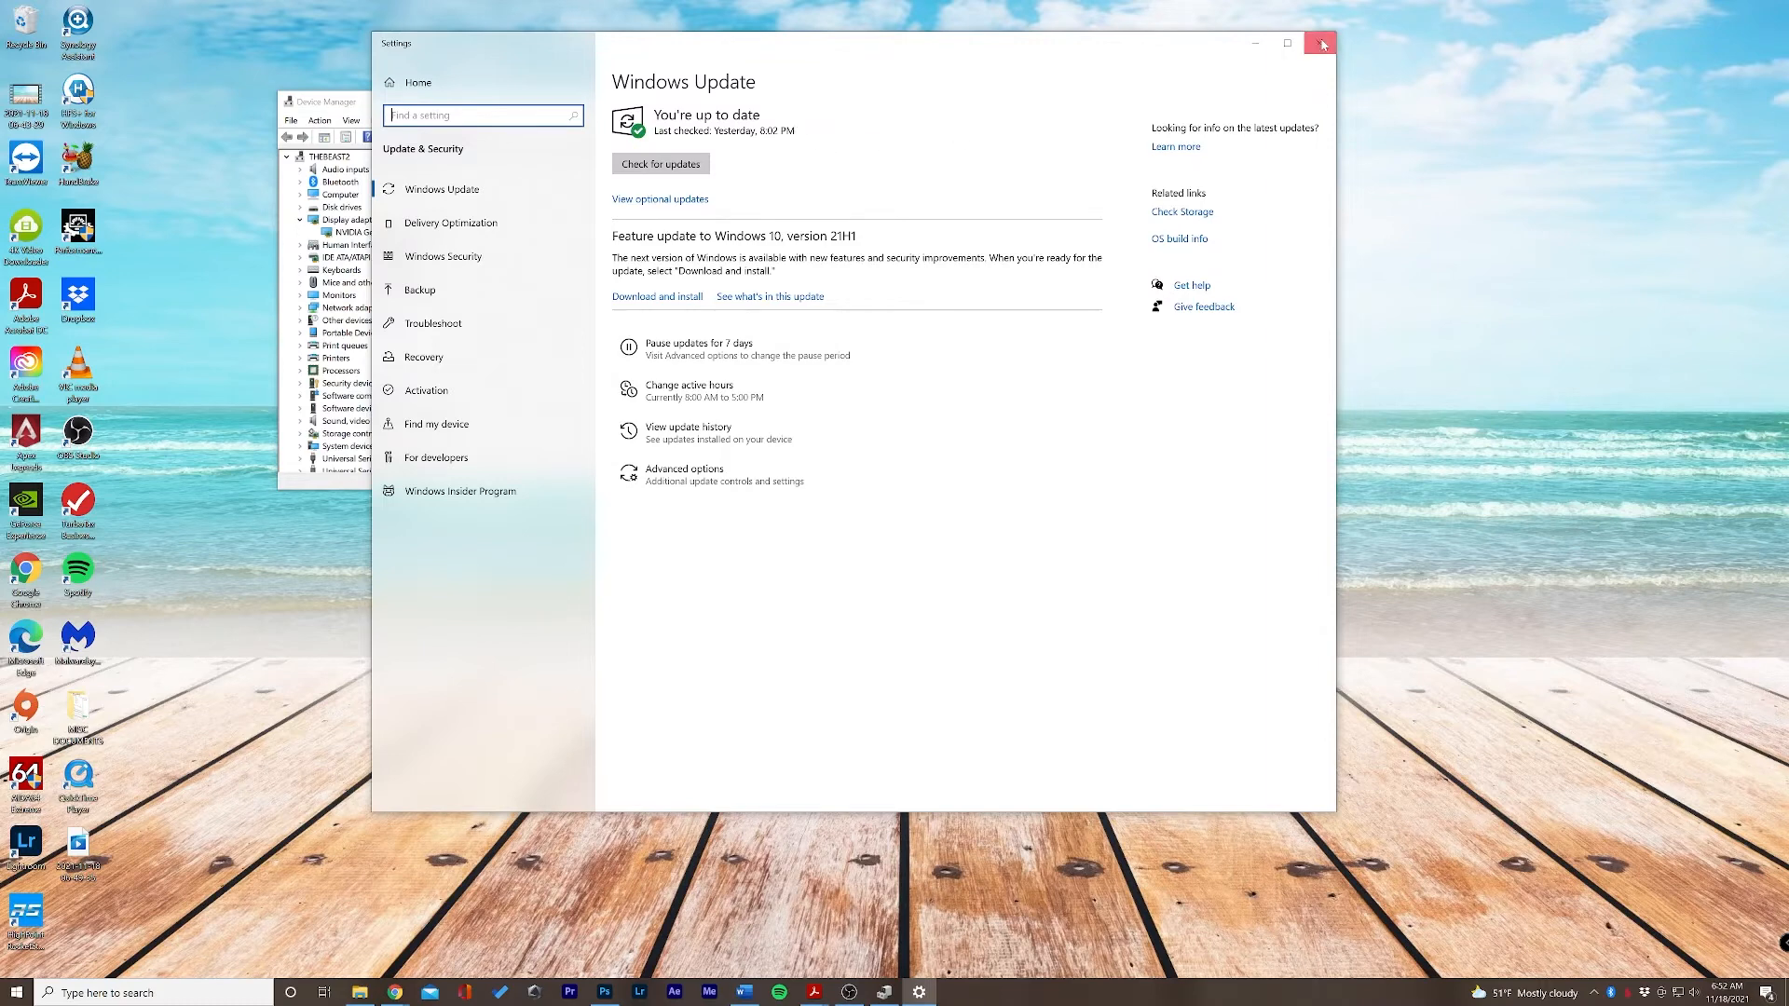
pyautogui.click(1321, 44)
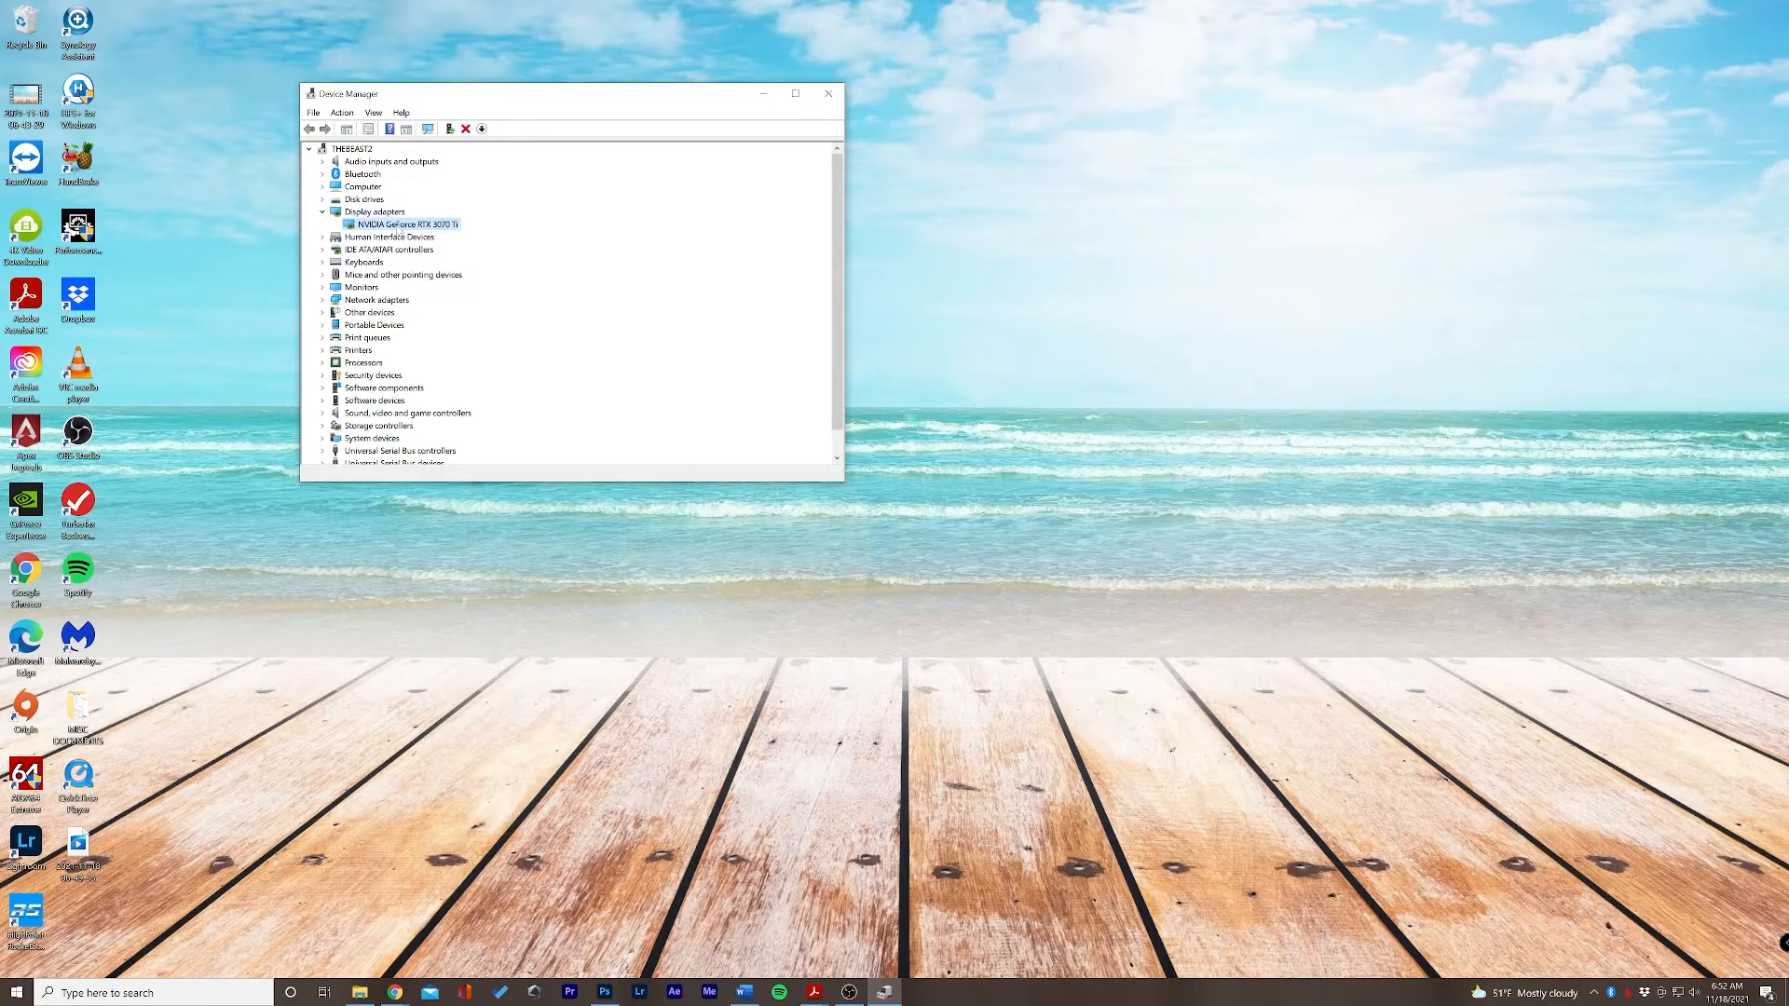
pyautogui.rightClick(406, 224)
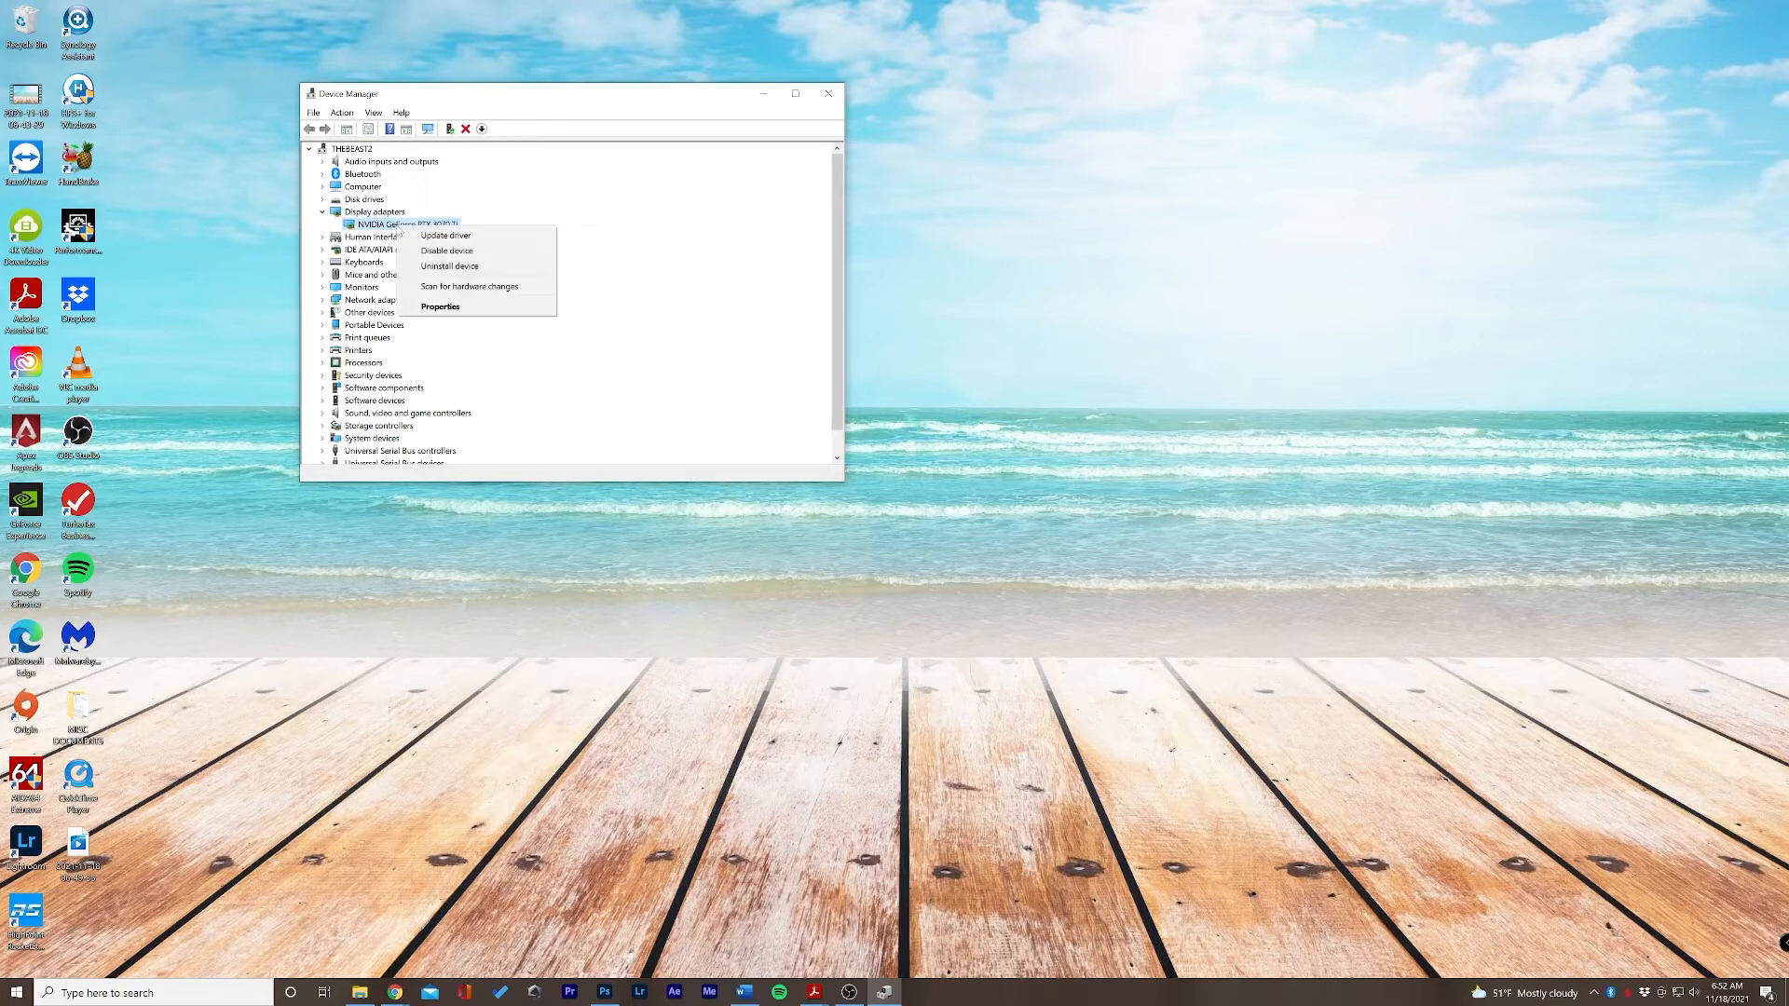
pyautogui.moveTo(451, 265)
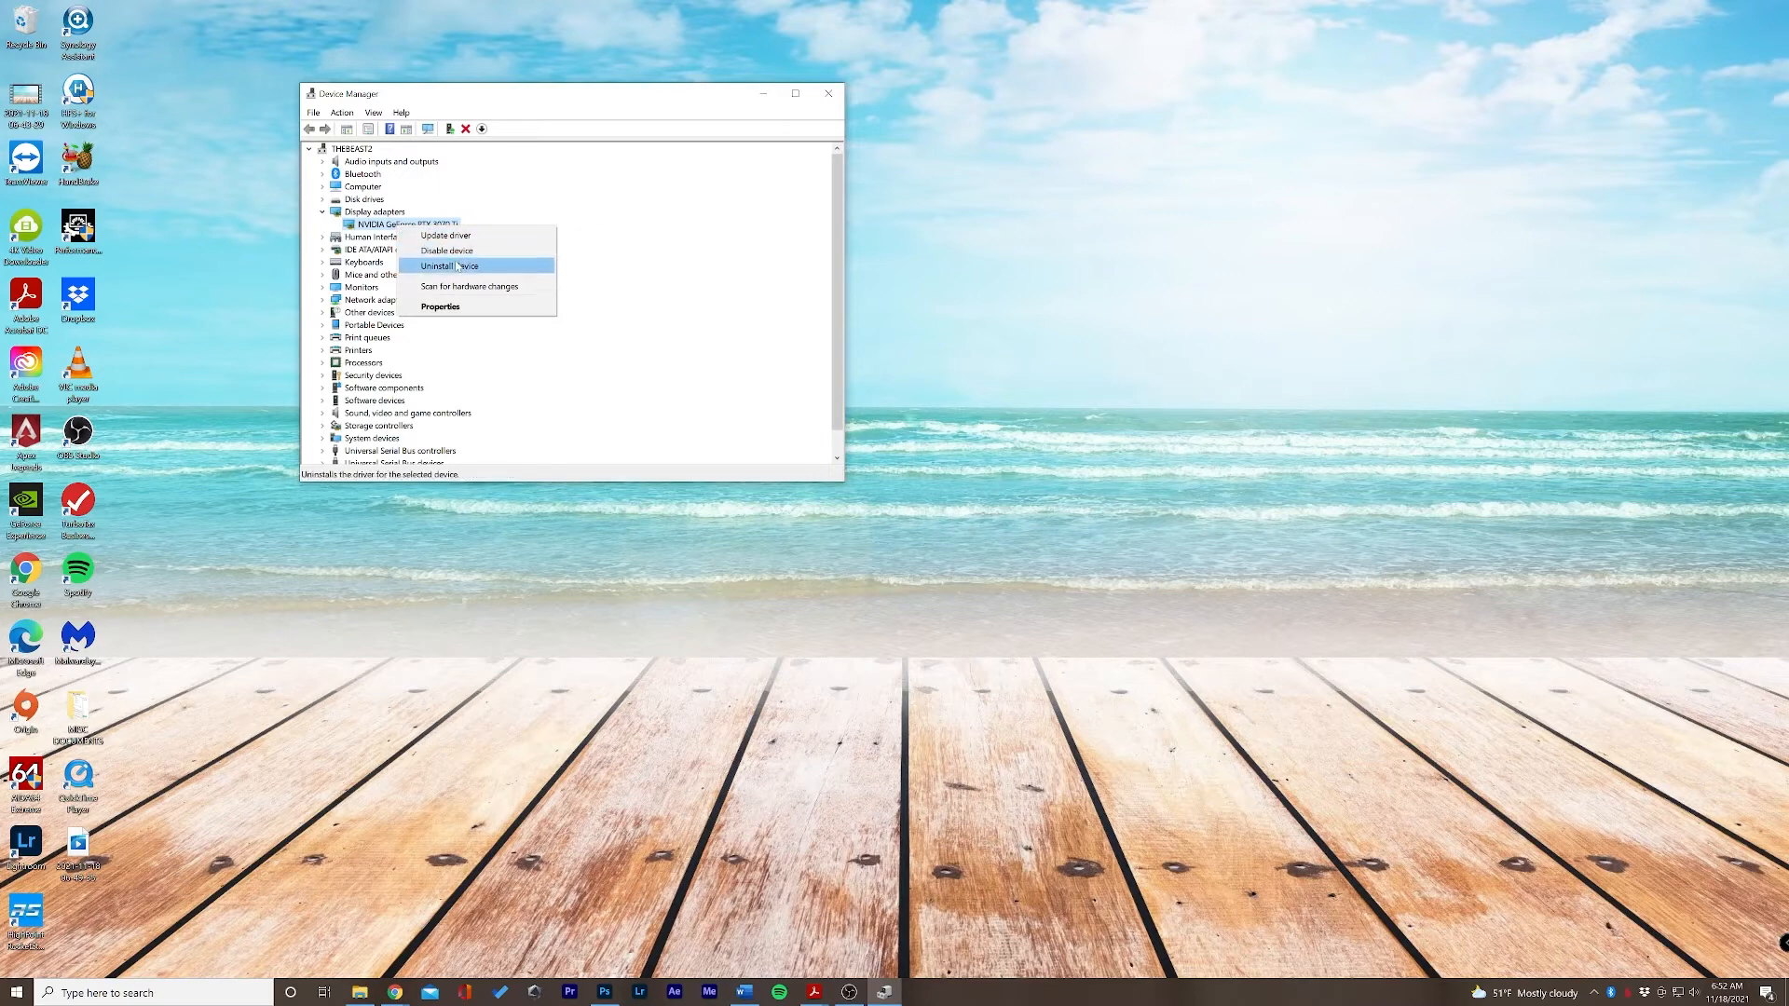
pyautogui.click(451, 265)
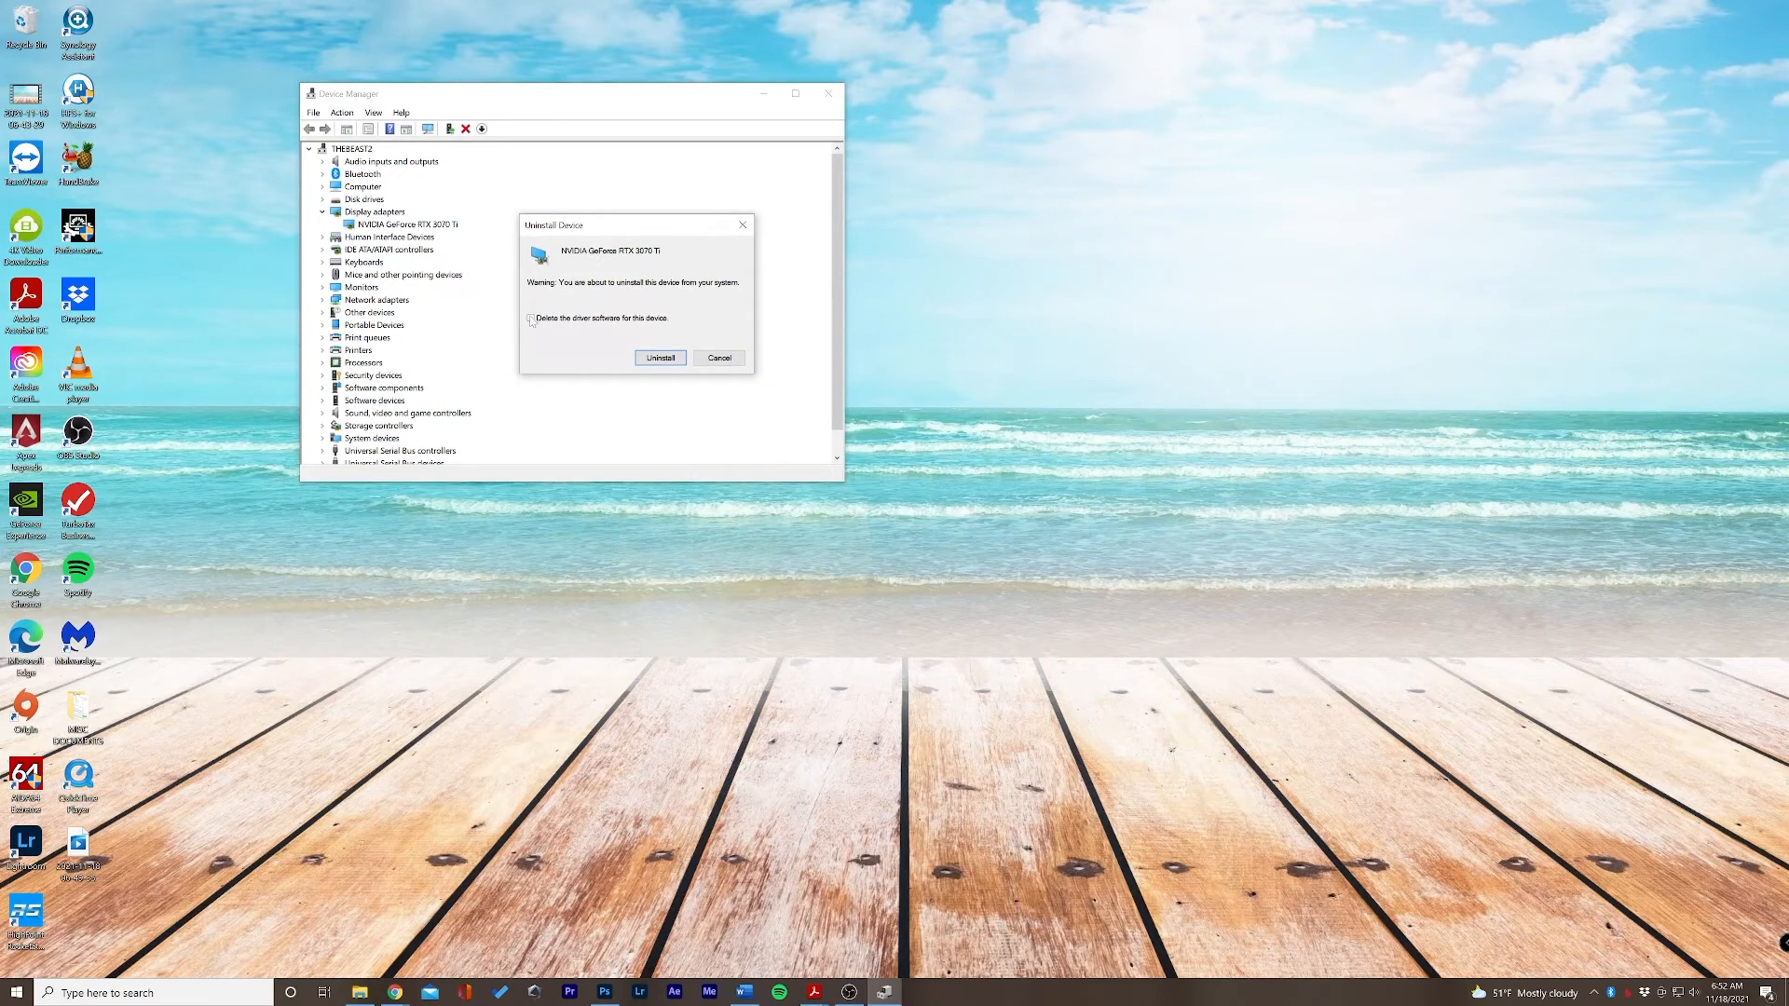
pyautogui.click(530, 317)
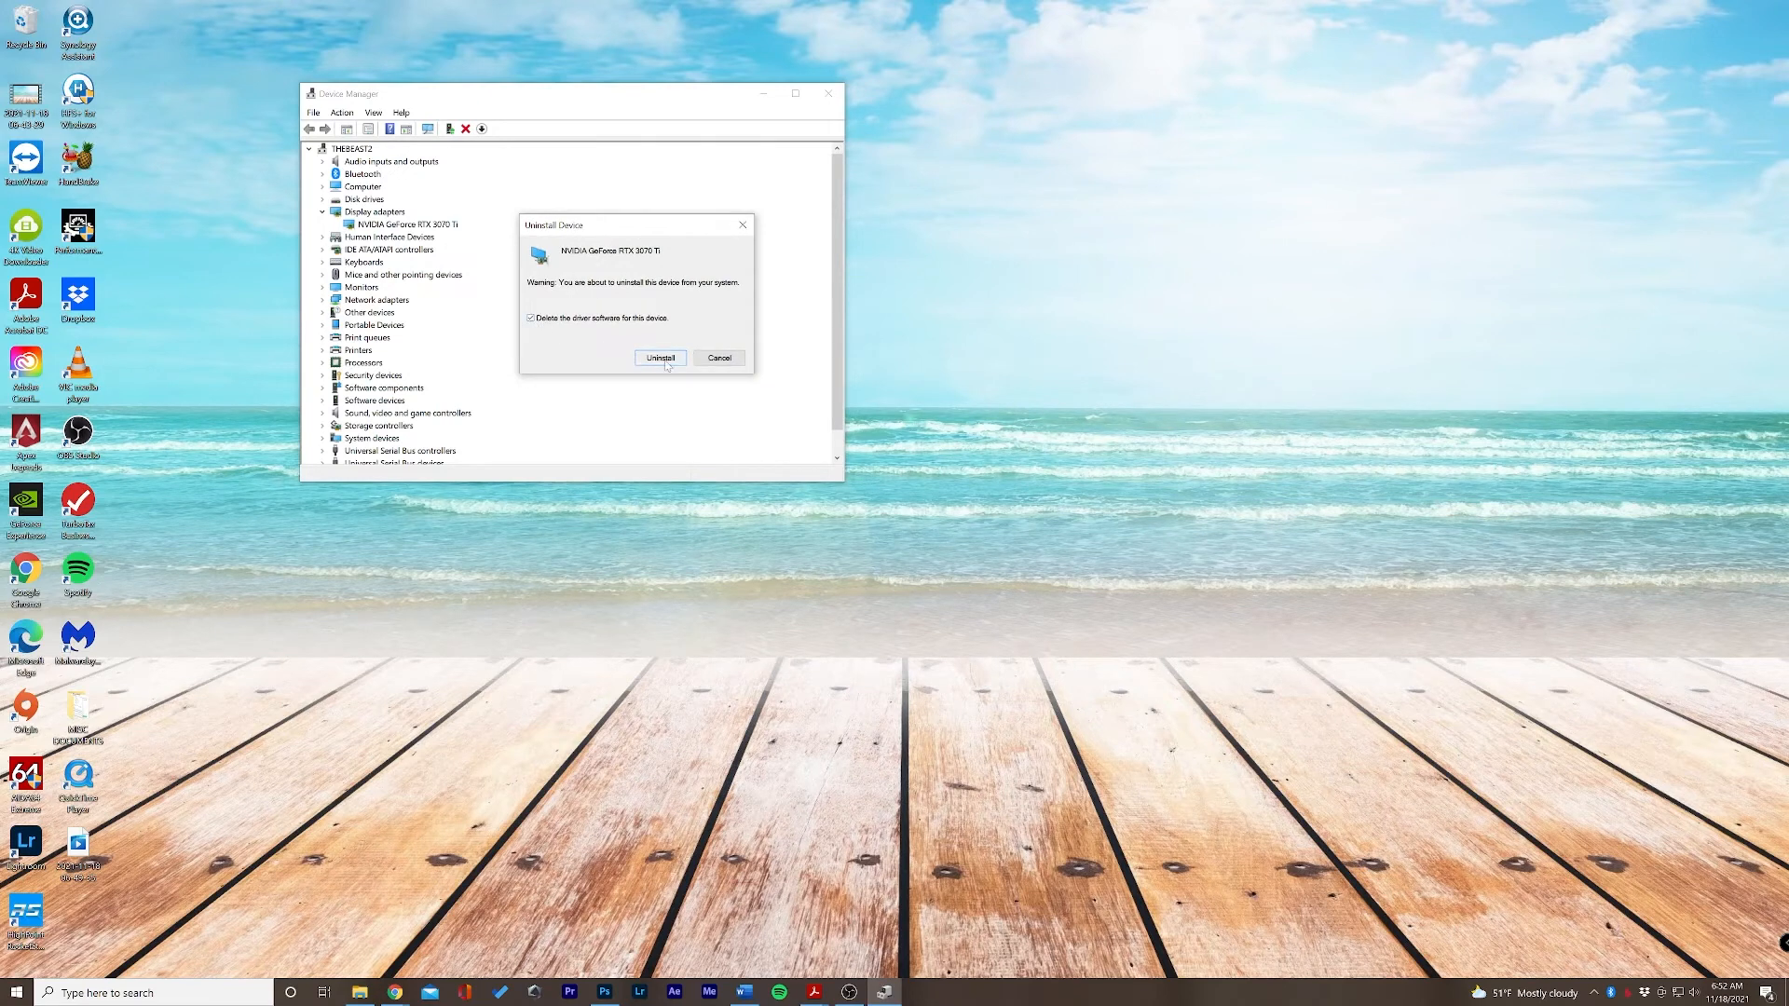
pyautogui.moveTo(675, 340)
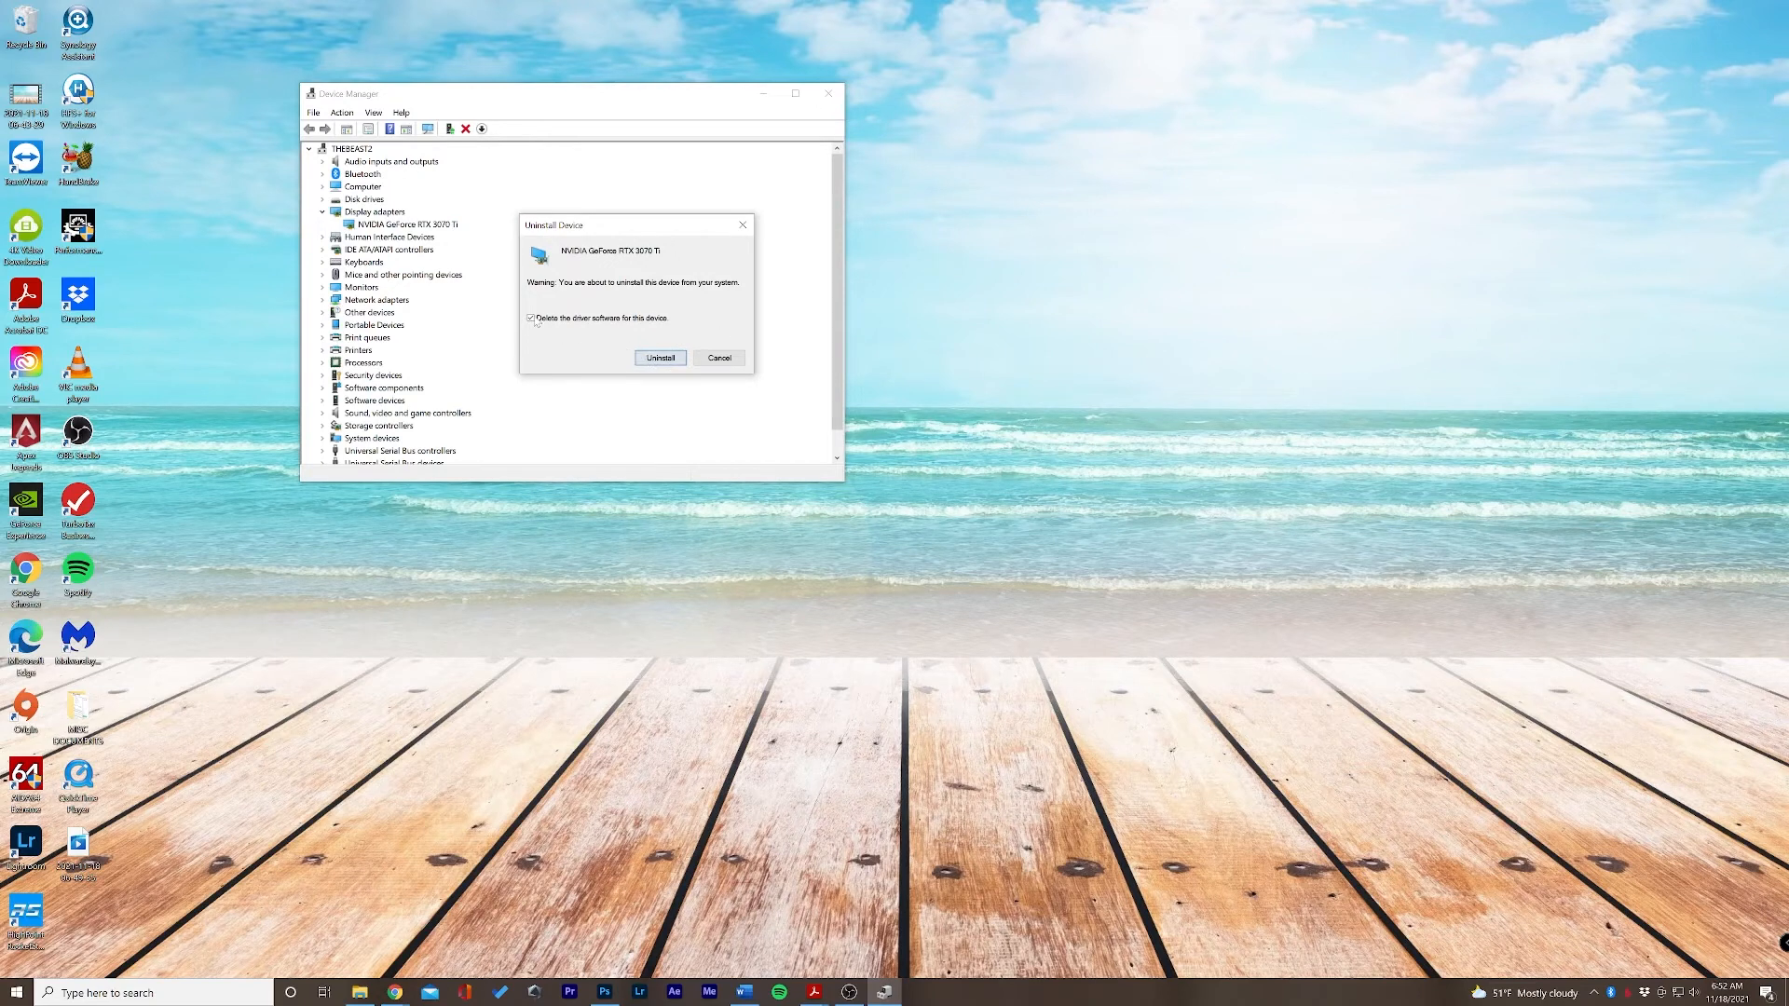
pyautogui.click(530, 316)
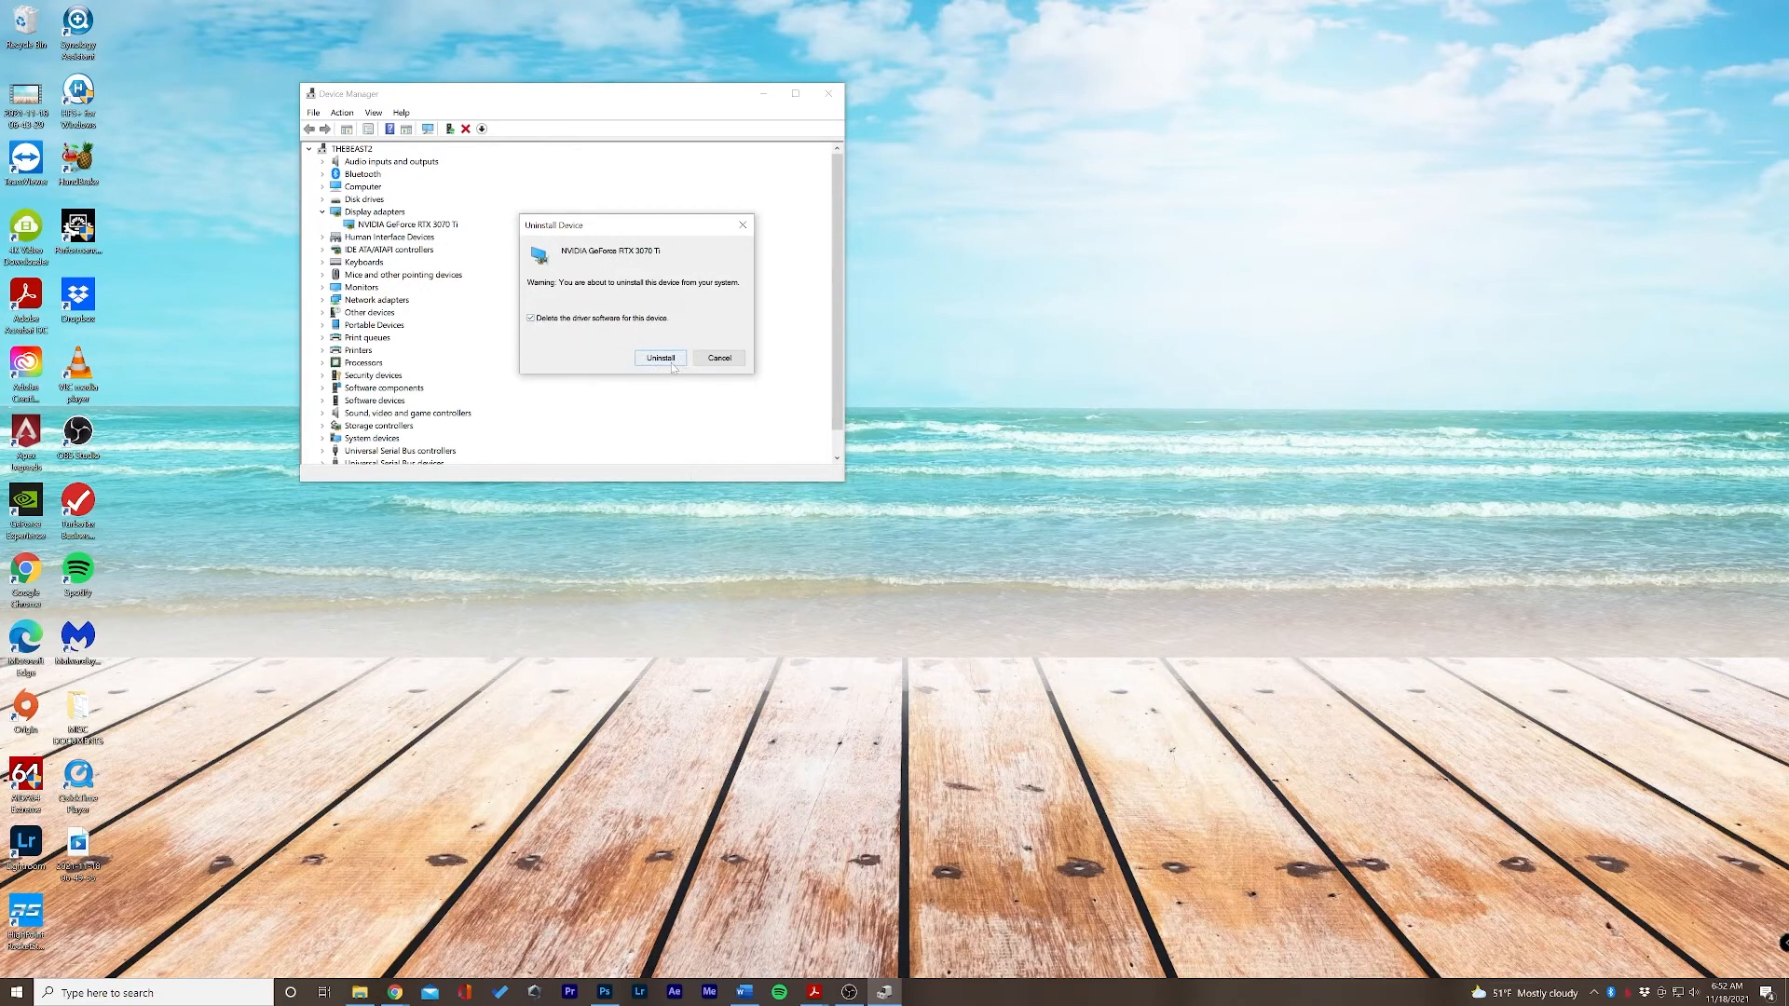
pyautogui.moveTo(615, 293)
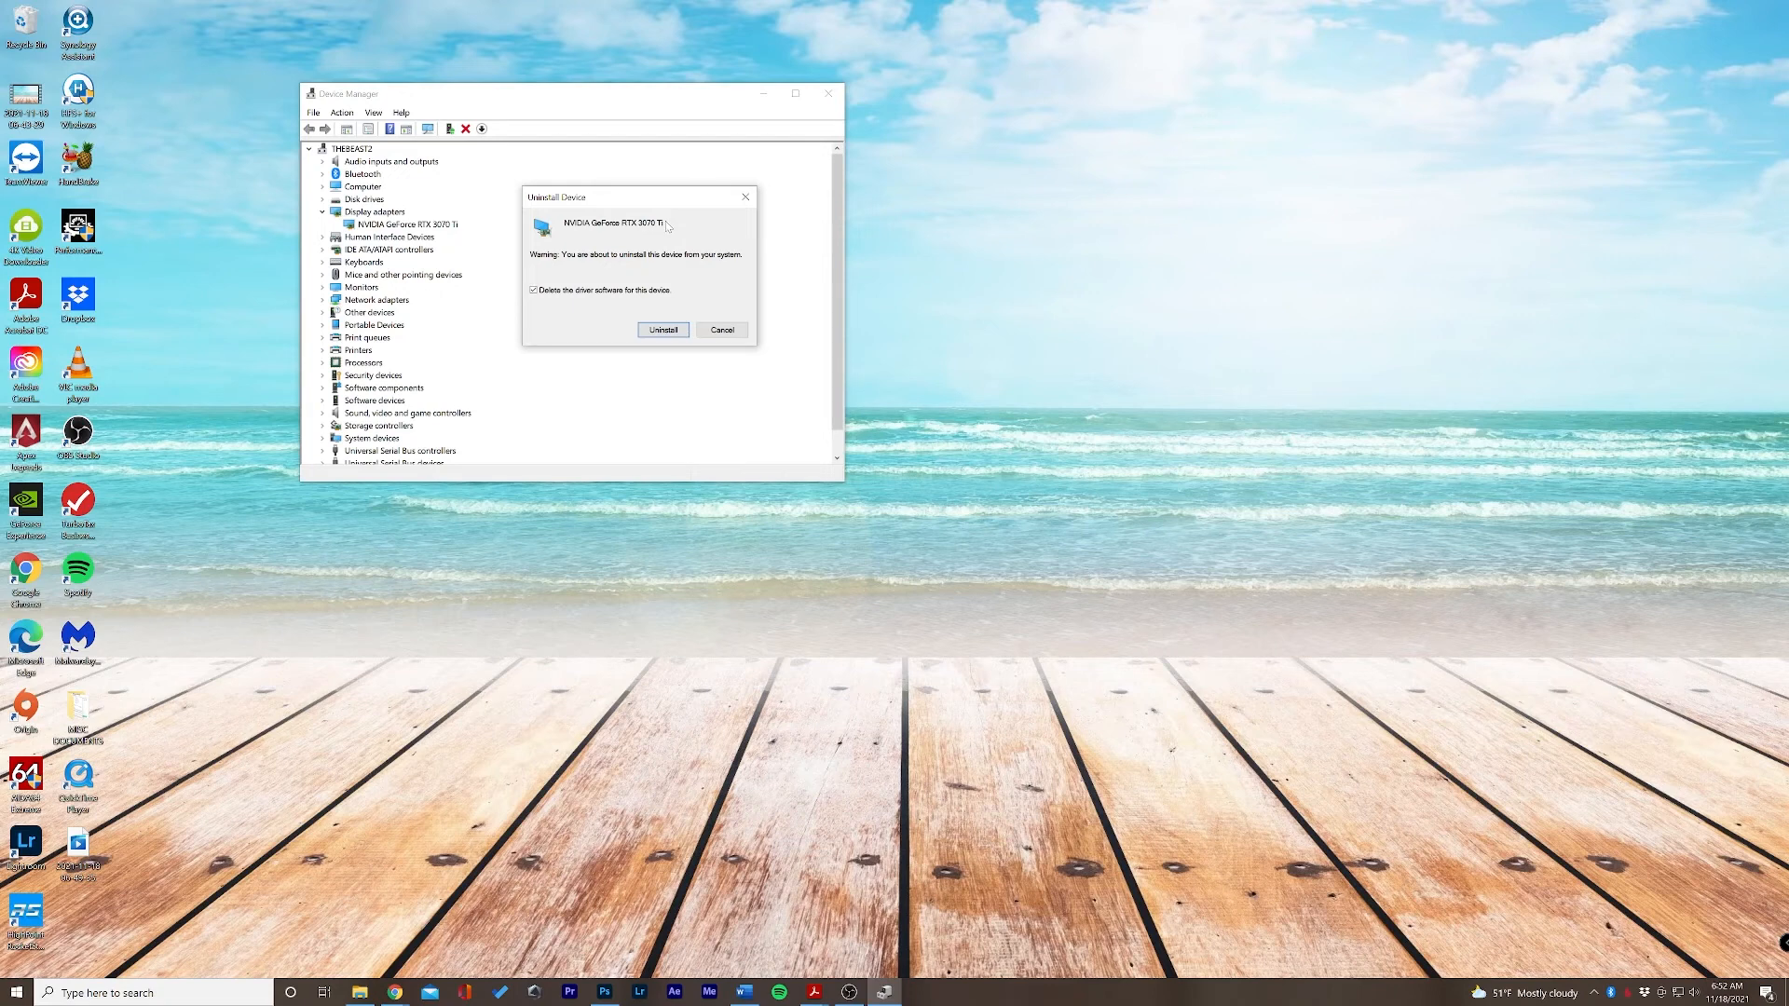
pyautogui.moveTo(627, 225)
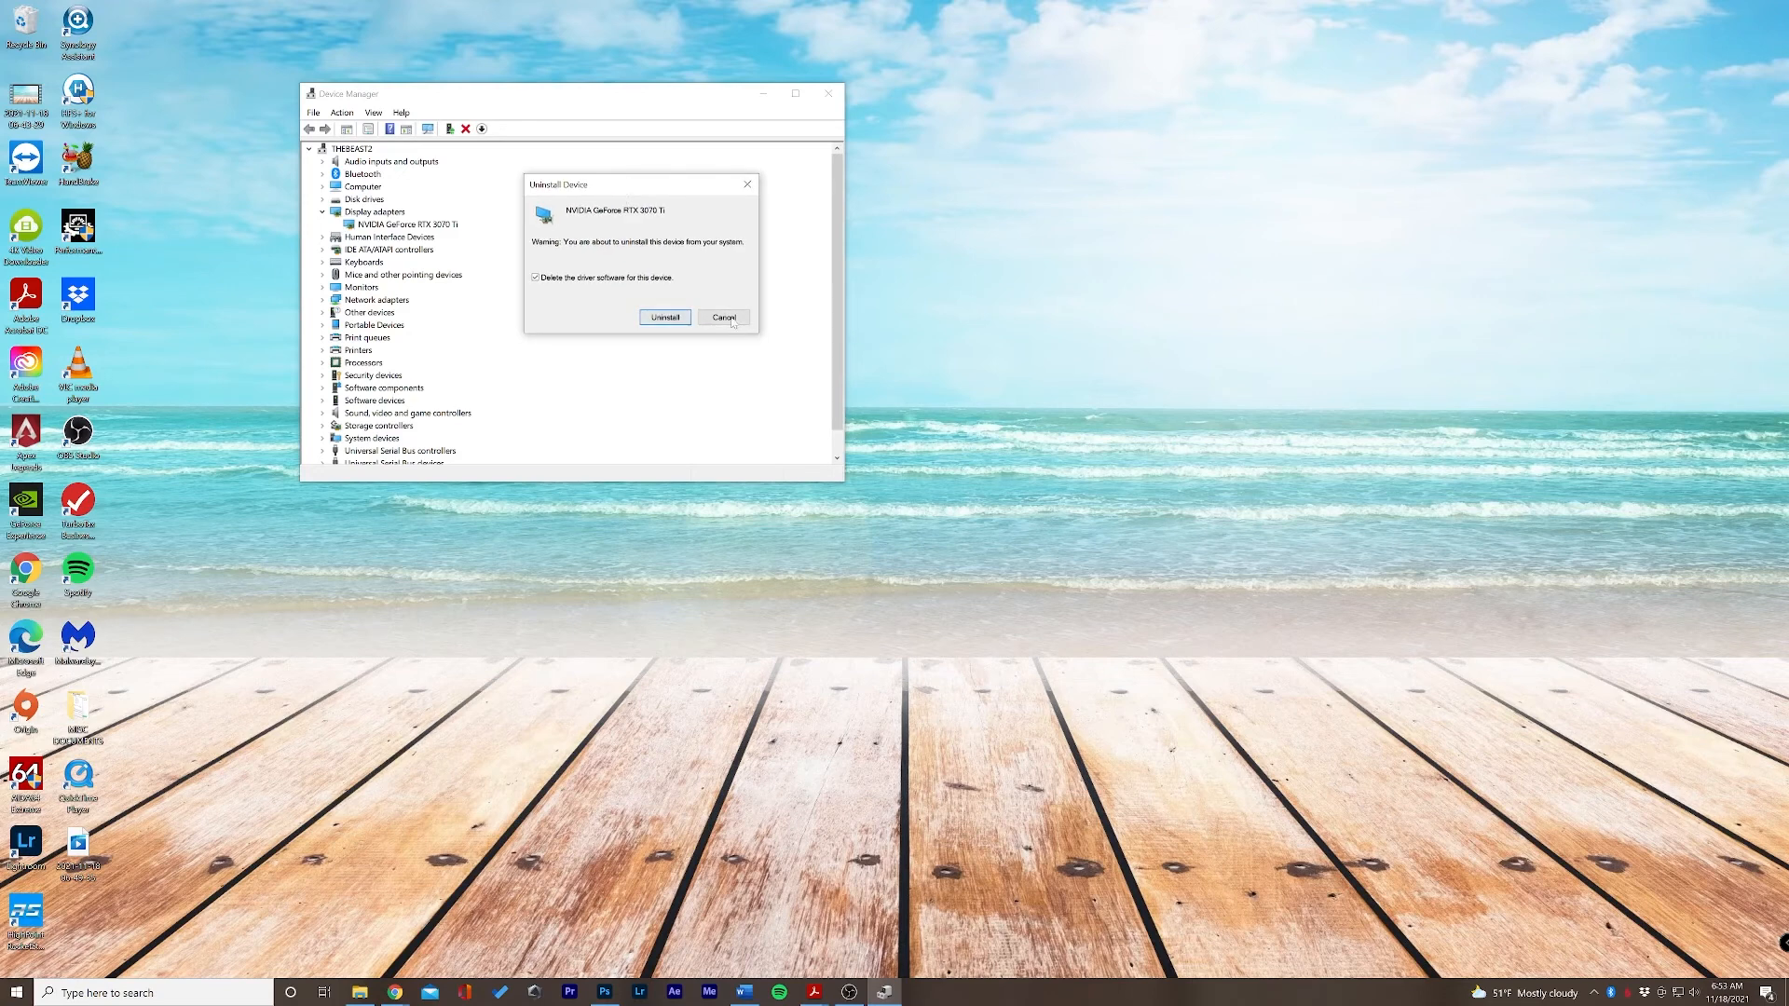
pyautogui.click(723, 317)
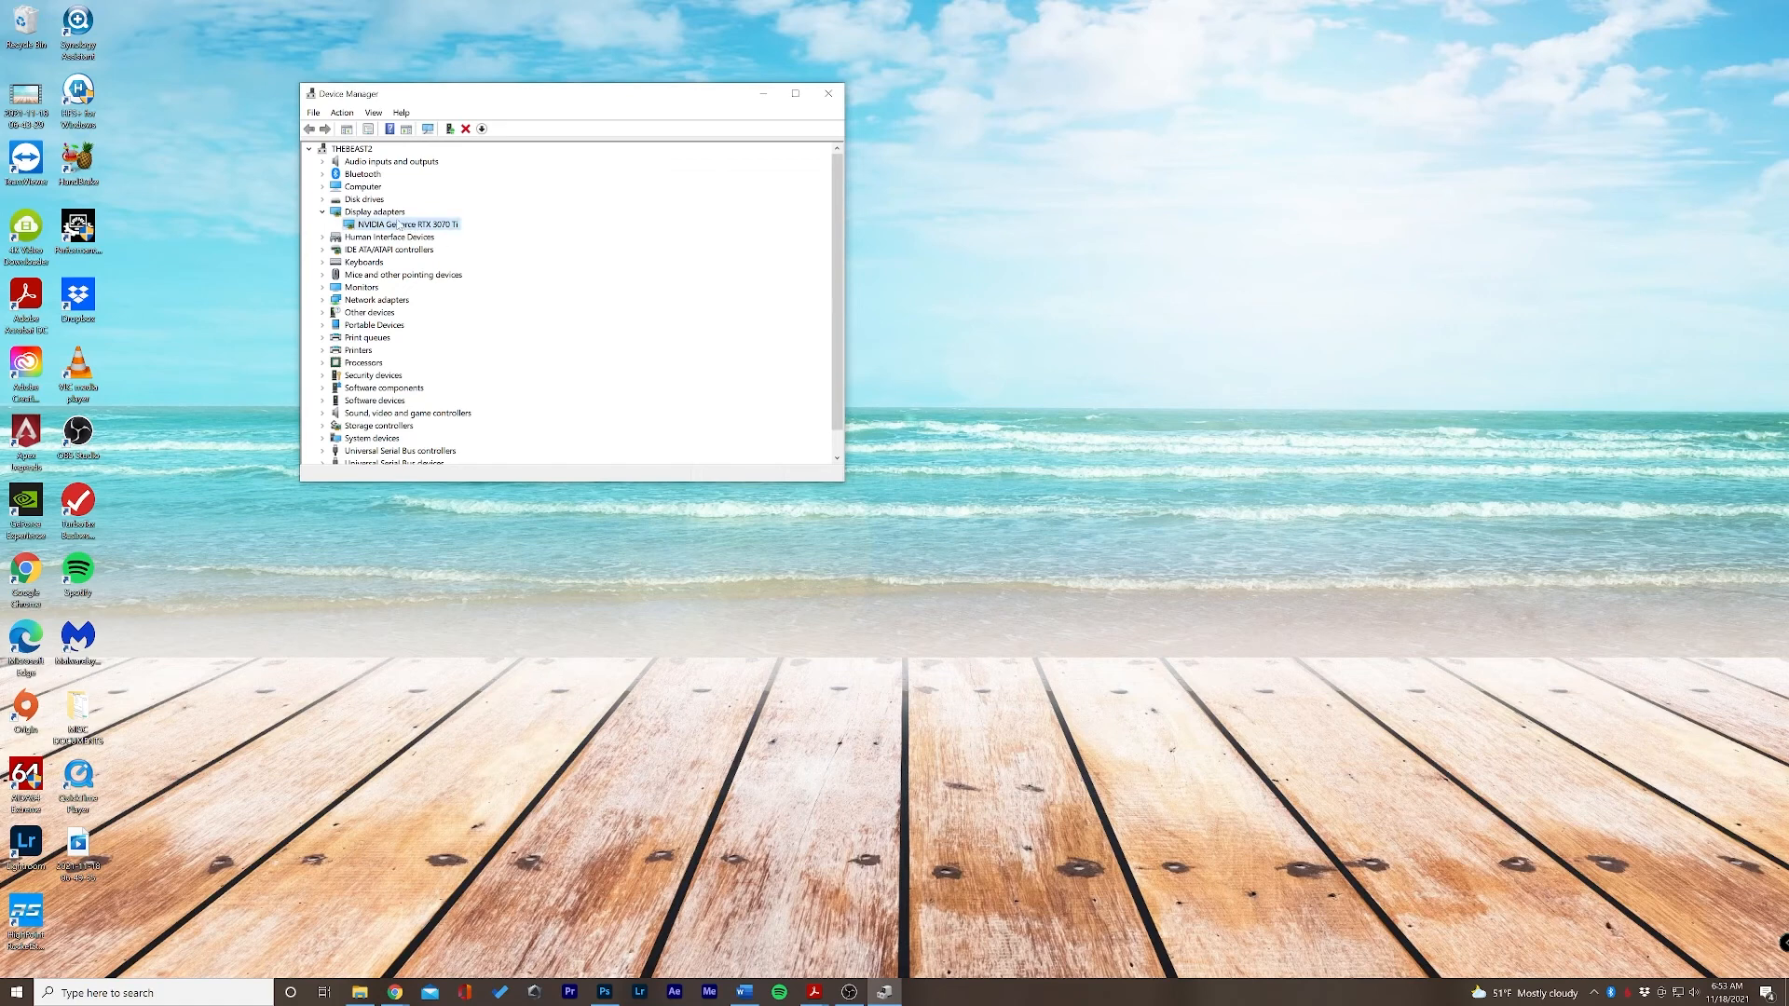